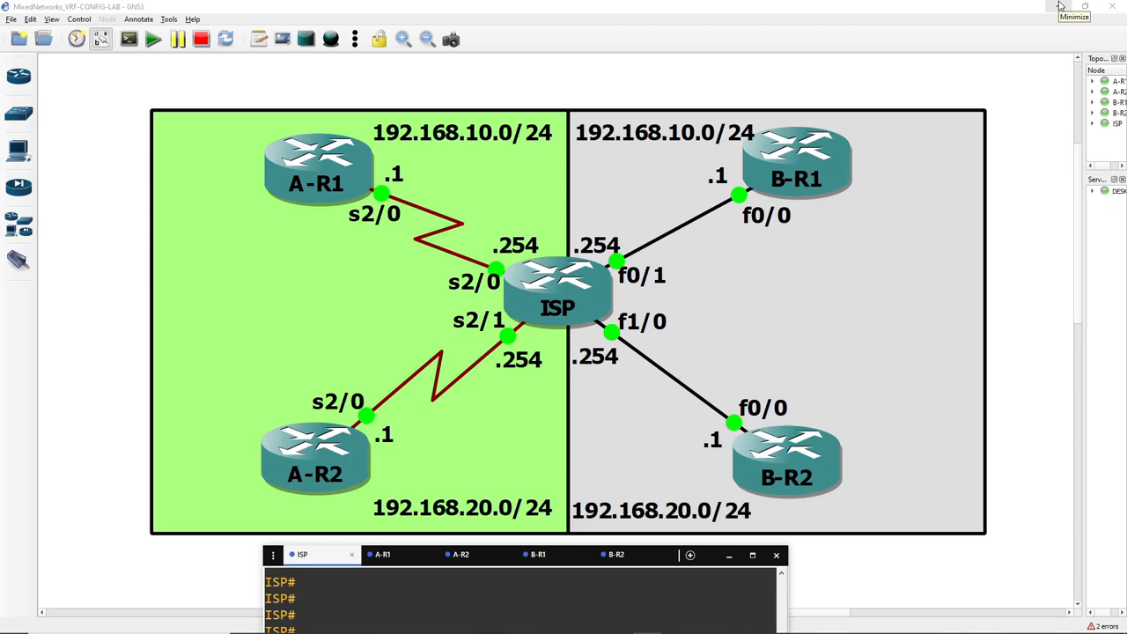
{"action": "mouse_move", "coordinate": [1022, 42]}
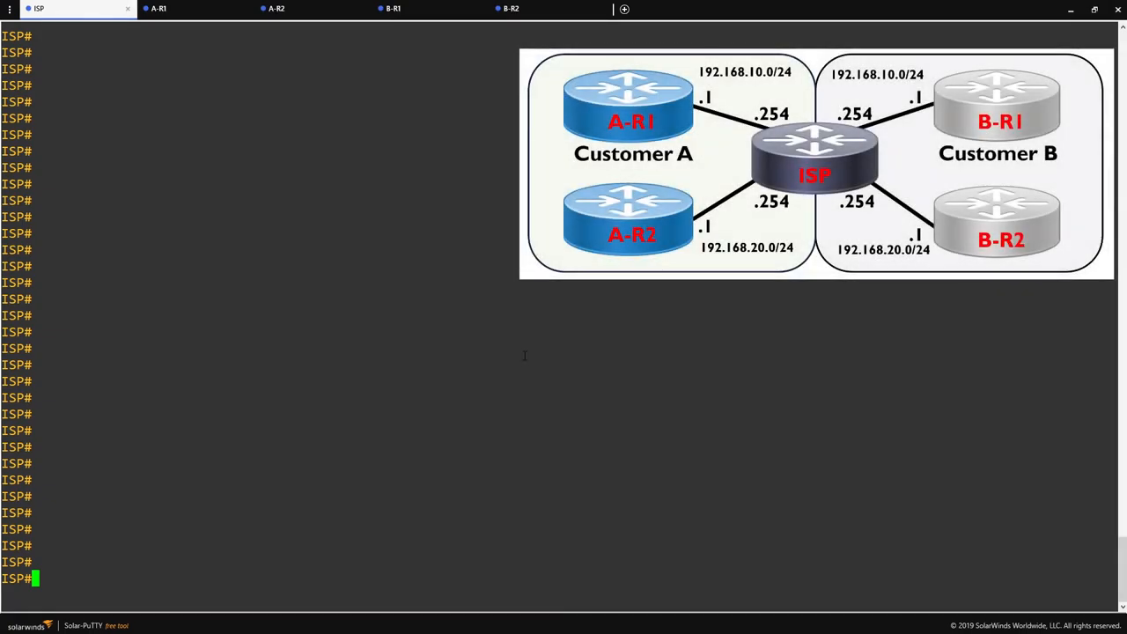
- List the ISP interface addresses with show ip int brief
{"action": "type", "text": "show"}
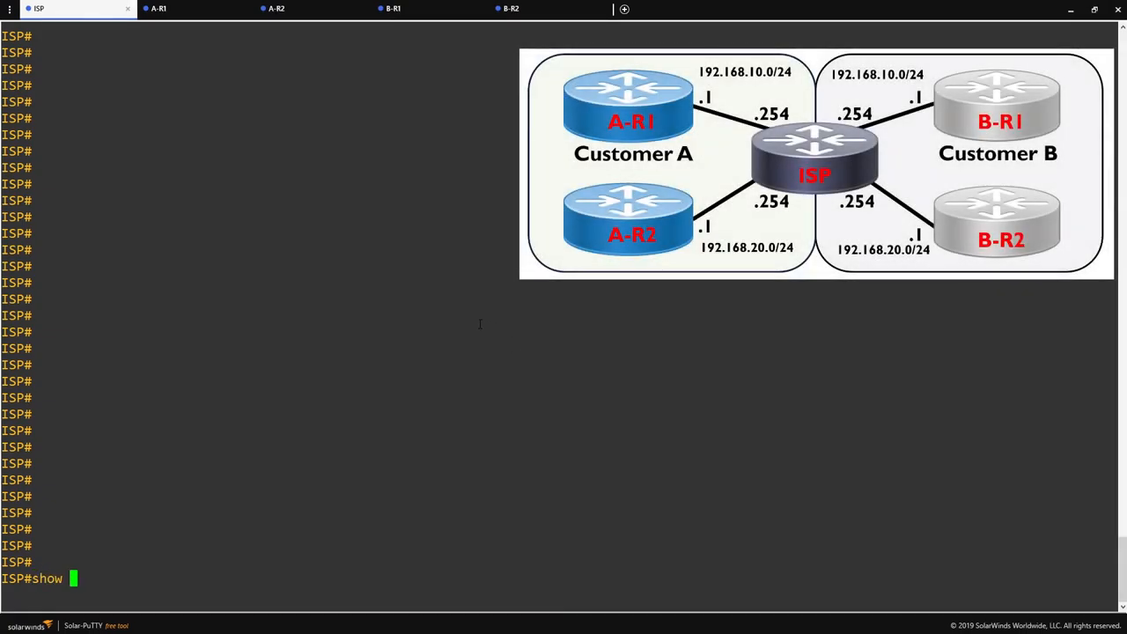
{"action": "type", "text": "ip i"}
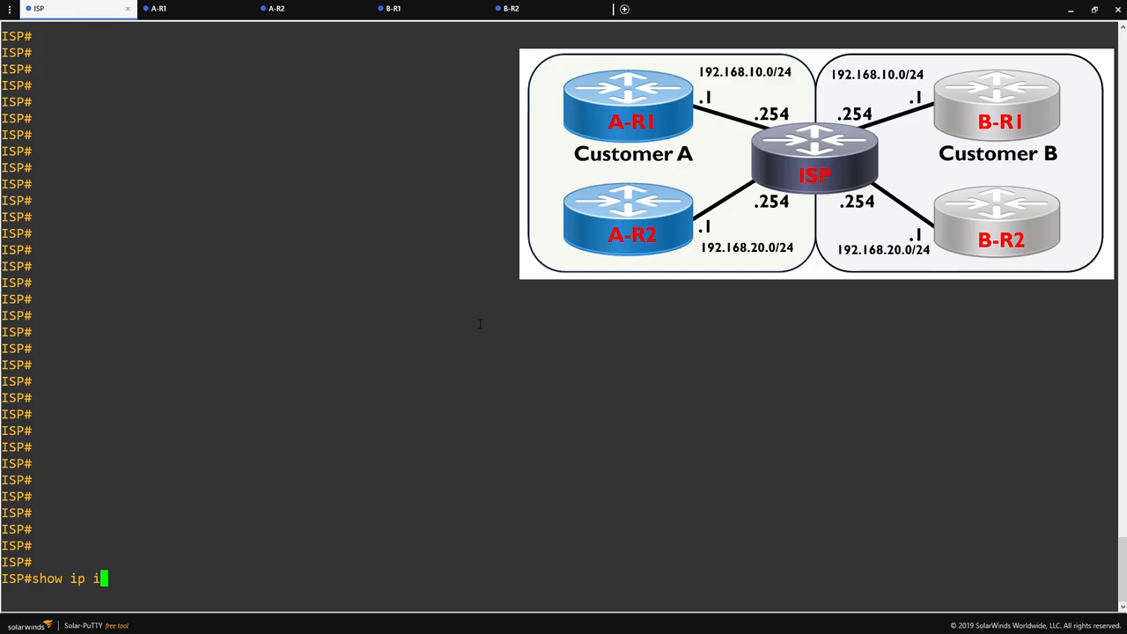
{"action": "key", "text": "Return"}
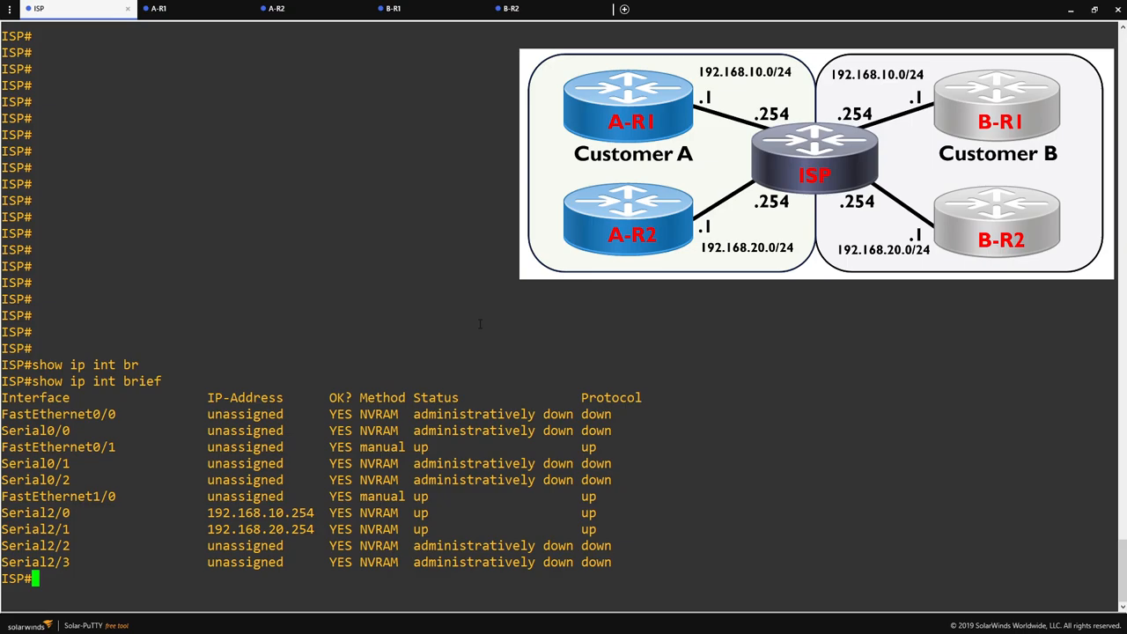
{"action": "mouse_move", "coordinate": [873, 472]}
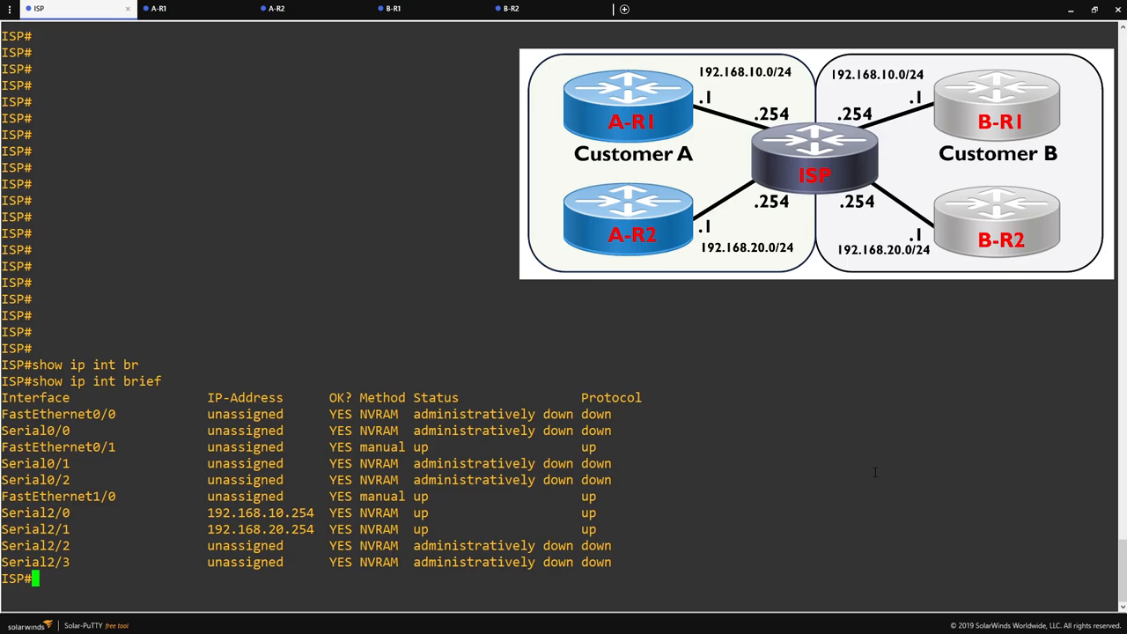
{"action": "mouse_move", "coordinate": [479, 324]}
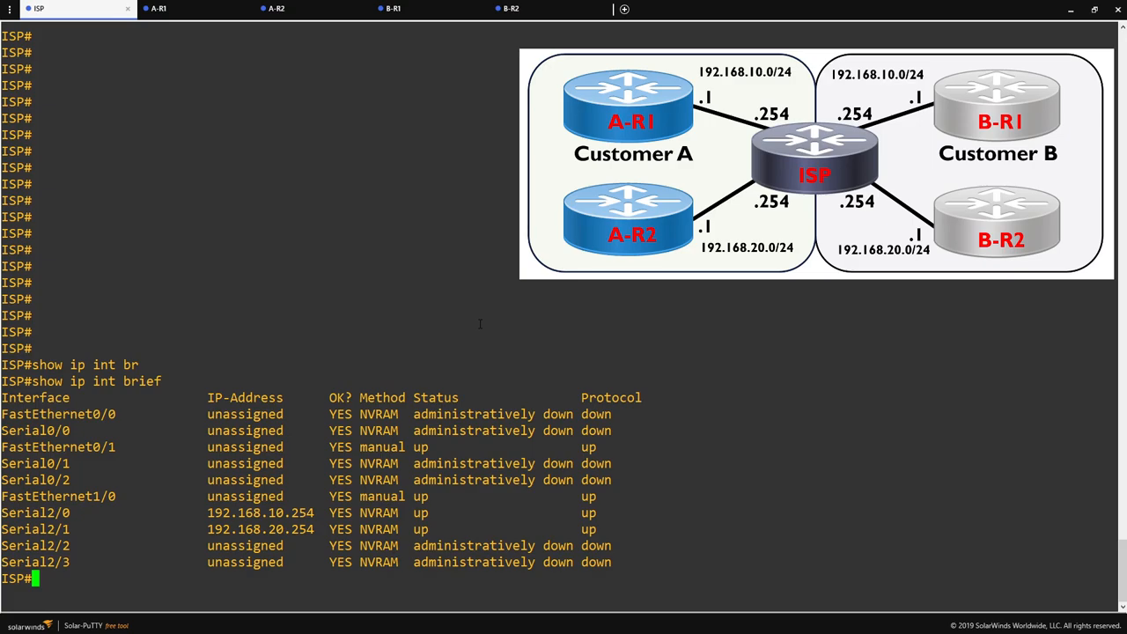
{"action": "mouse_move", "coordinate": [873, 472]}
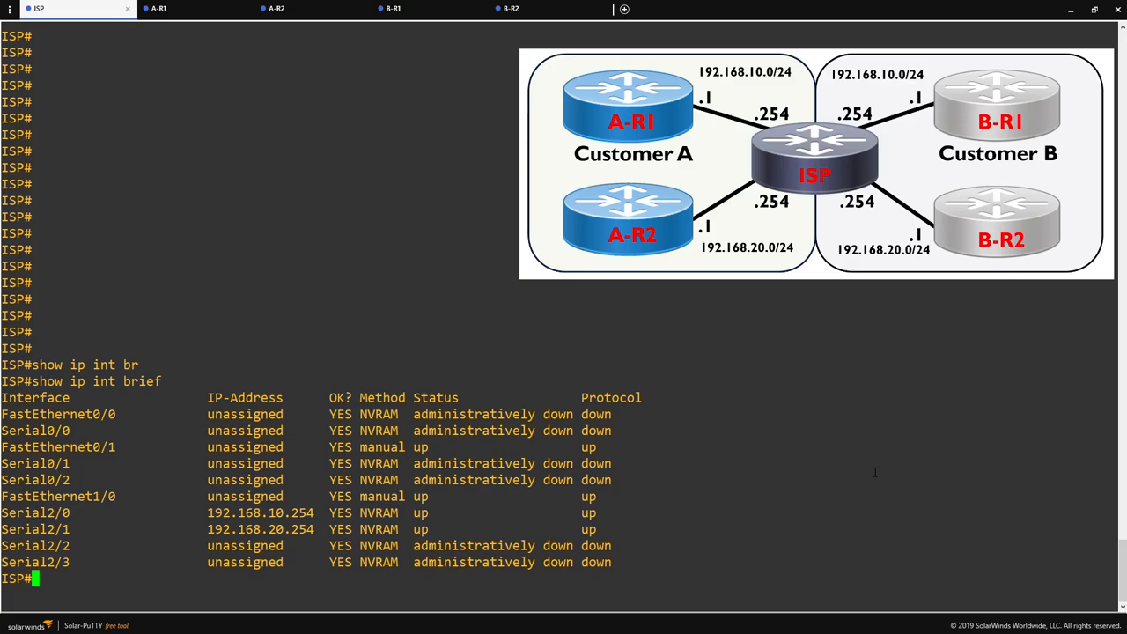
- Attempt 192.168.10.254 255.255.255.0 on FastEthernet0/1, rejected as overlapping Serial2/0, then end
{"action": "type", "text": "conf t"}
{"action": "type", "text": "ip address 192.1"}
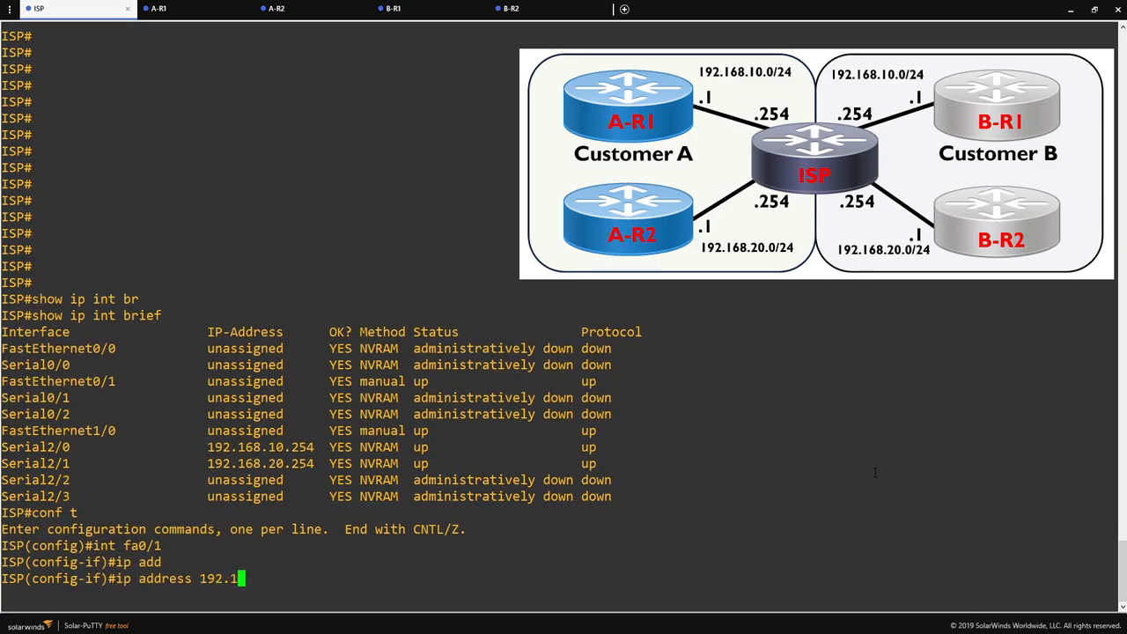
{"action": "type", "text": "68.10.254"}
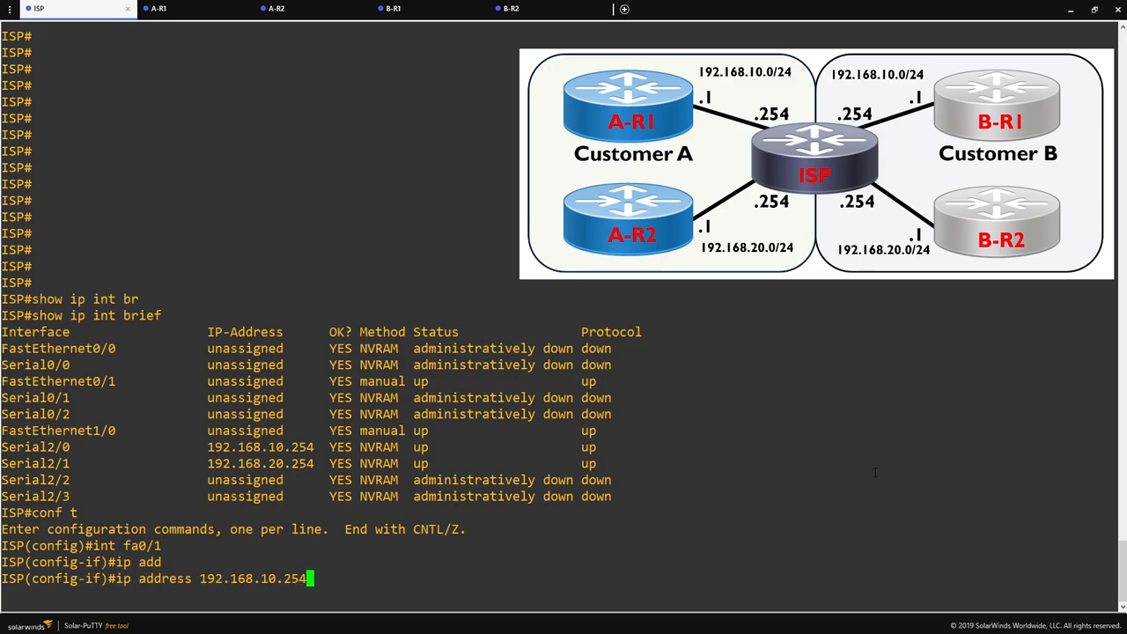
{"action": "type", "text": "255.255.255.0"}
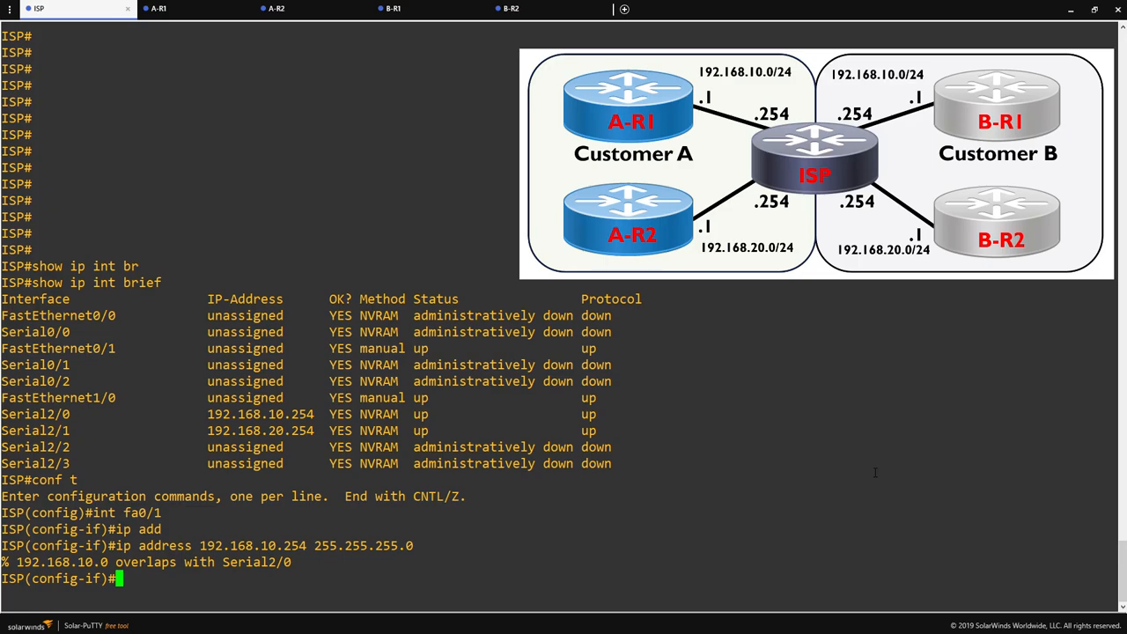
{"action": "type", "text": "end"}
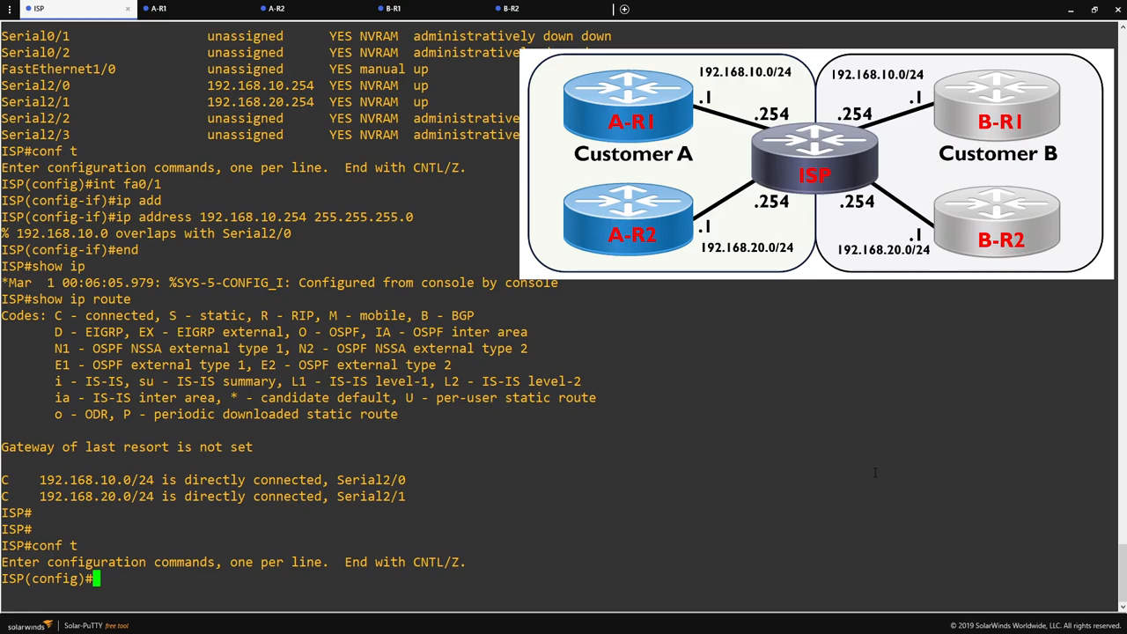
- Create VRF CUSTOMER-A (and CUSTOMER-B) on the ISP router with ip vrf
{"action": "type", "text": "ip vrf"}
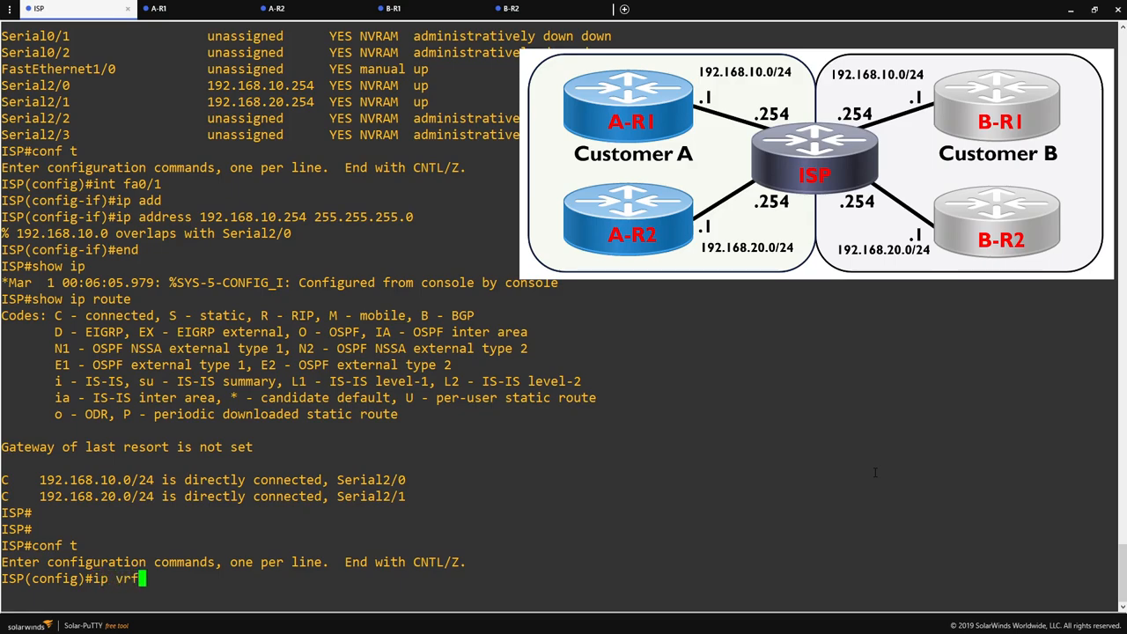
{"action": "type", "text": "CUST"}
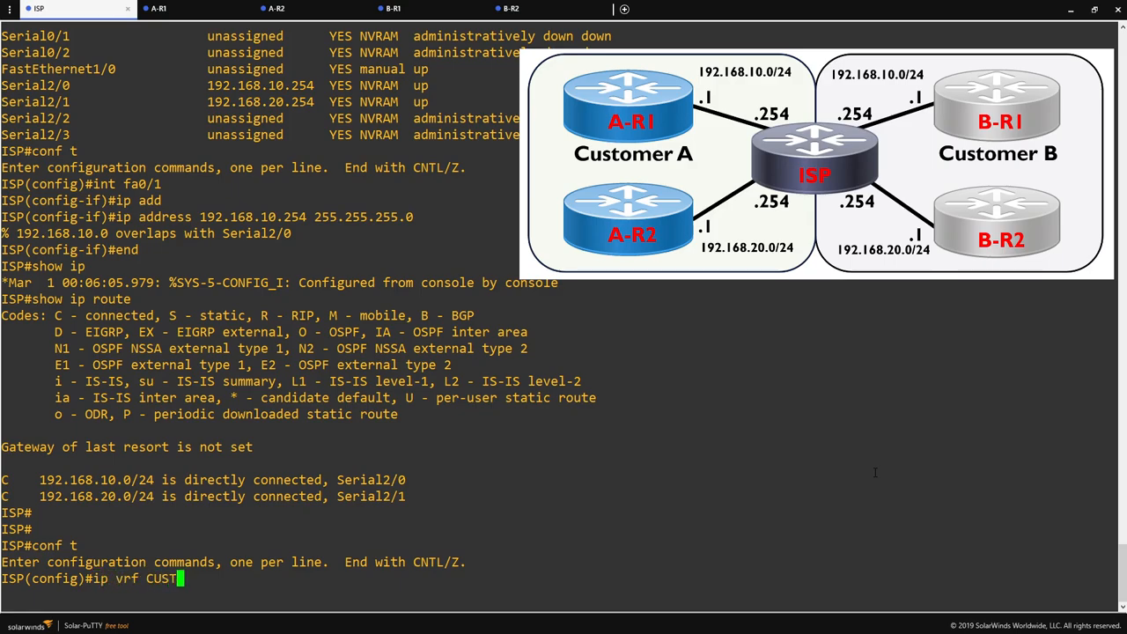
{"action": "type", "text": "OMER"}
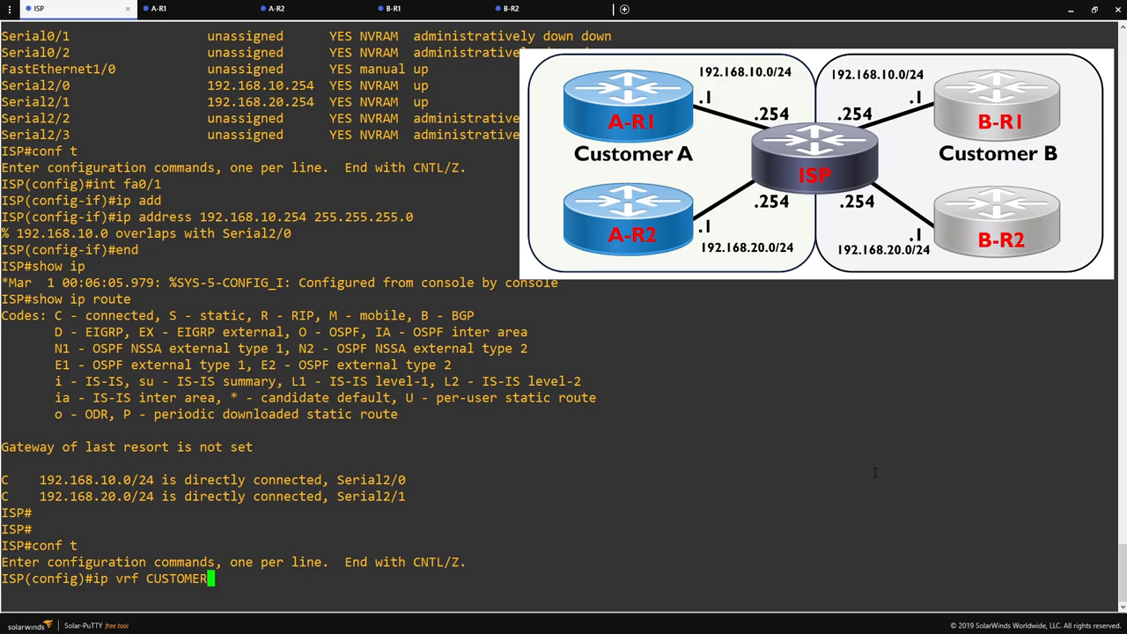
{"action": "key", "text": "Return"}
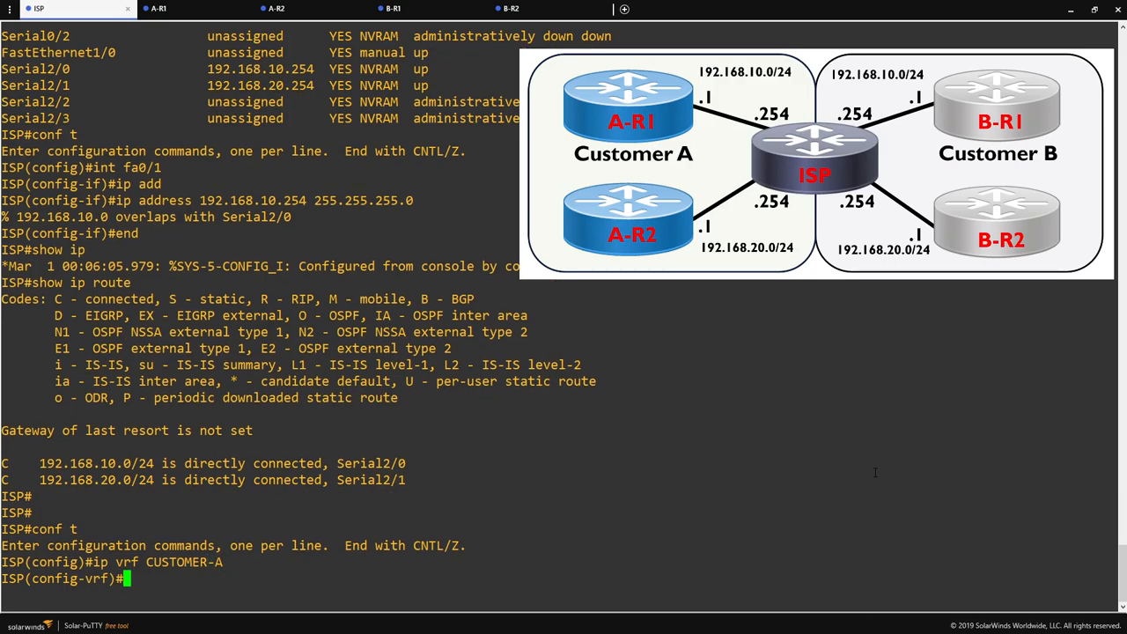
{"action": "type", "text": "?"}
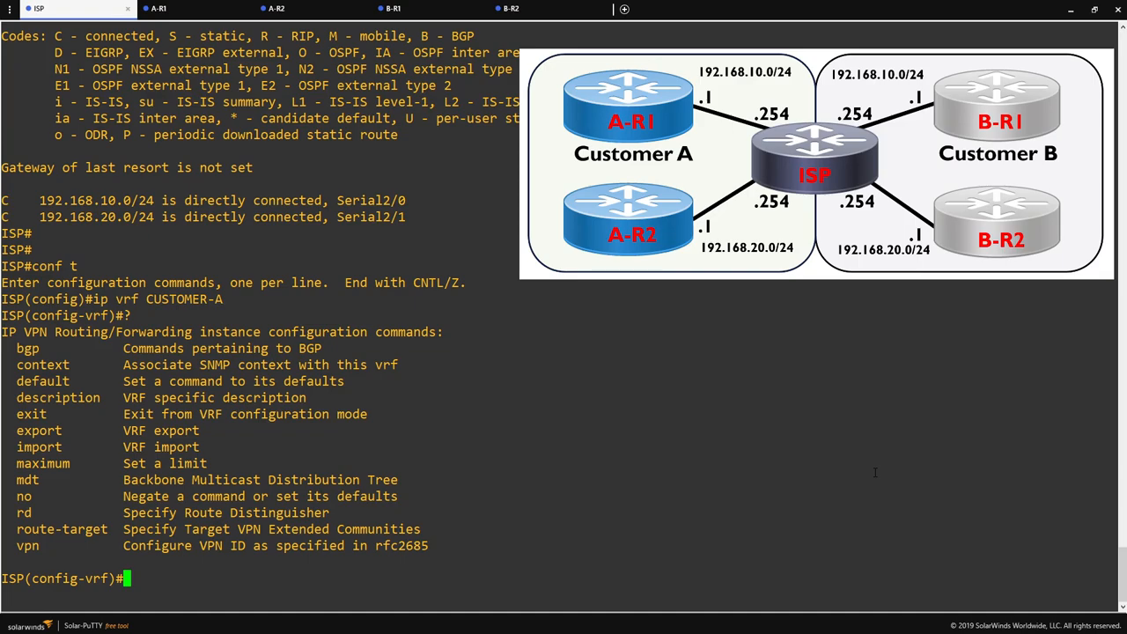
{"action": "type", "text": "exit"}
{"action": "type", "text": "ip vrf CUSTOMER-B"}
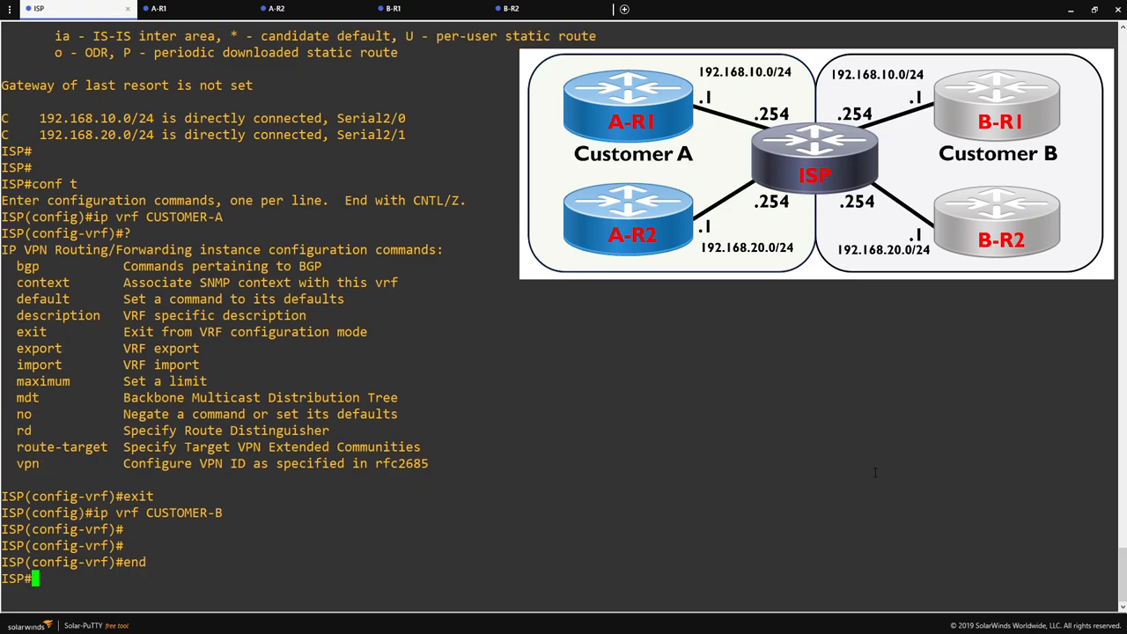
- Confirm both VRFs appear in show ip vrf and re-enter configuration mode
{"action": "type", "text": "show ip vrf"}
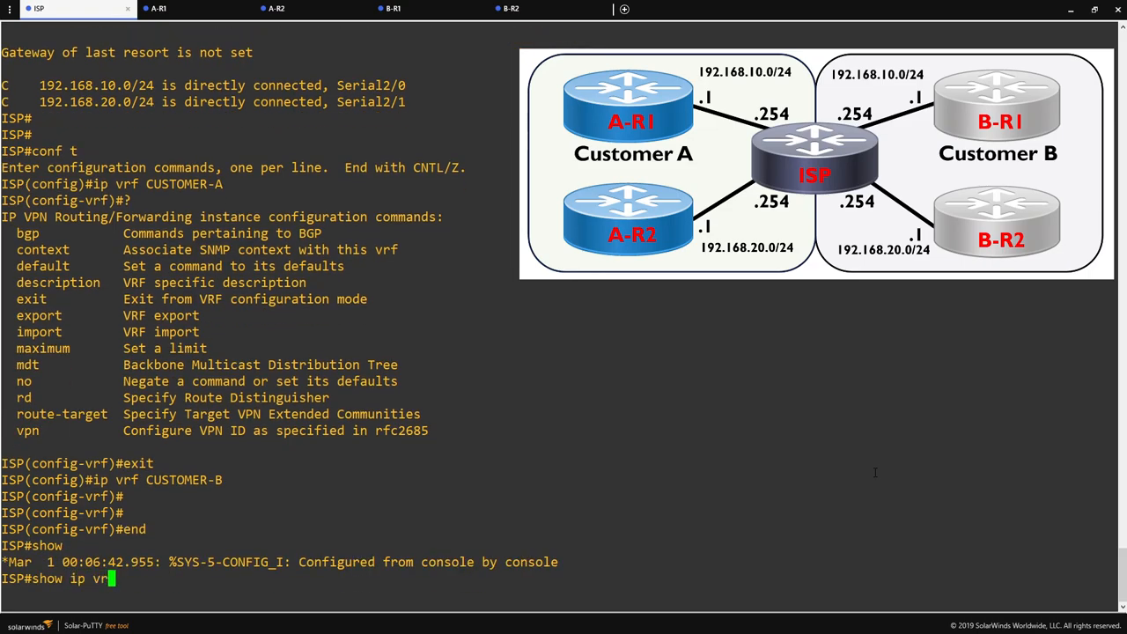
{"action": "key", "text": "Return"}
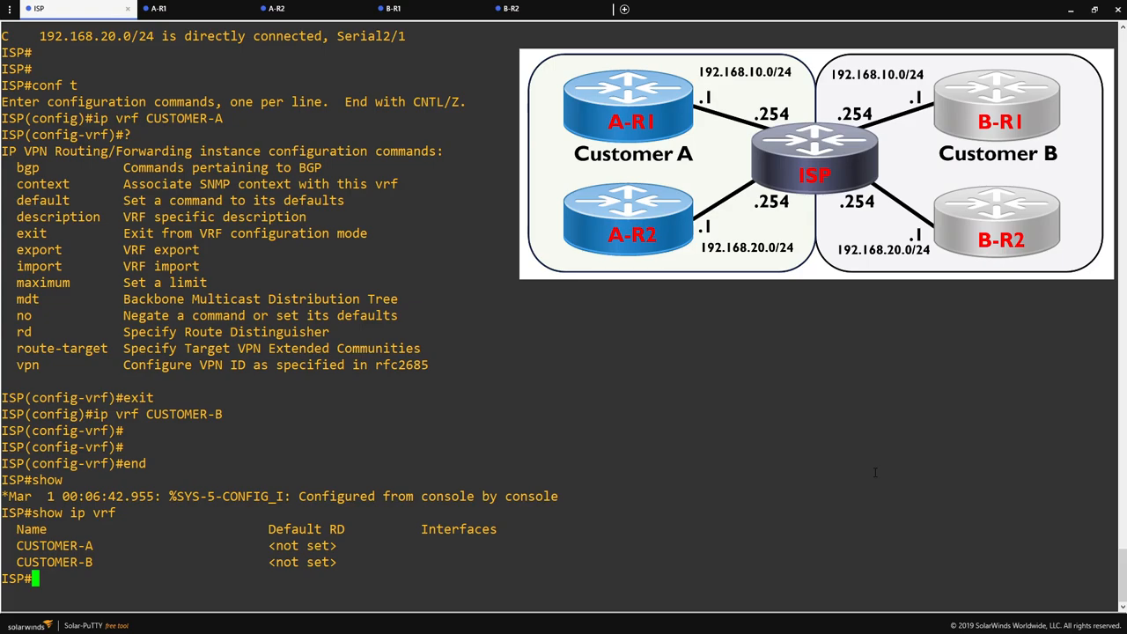
{"action": "type", "text": "conf t"}
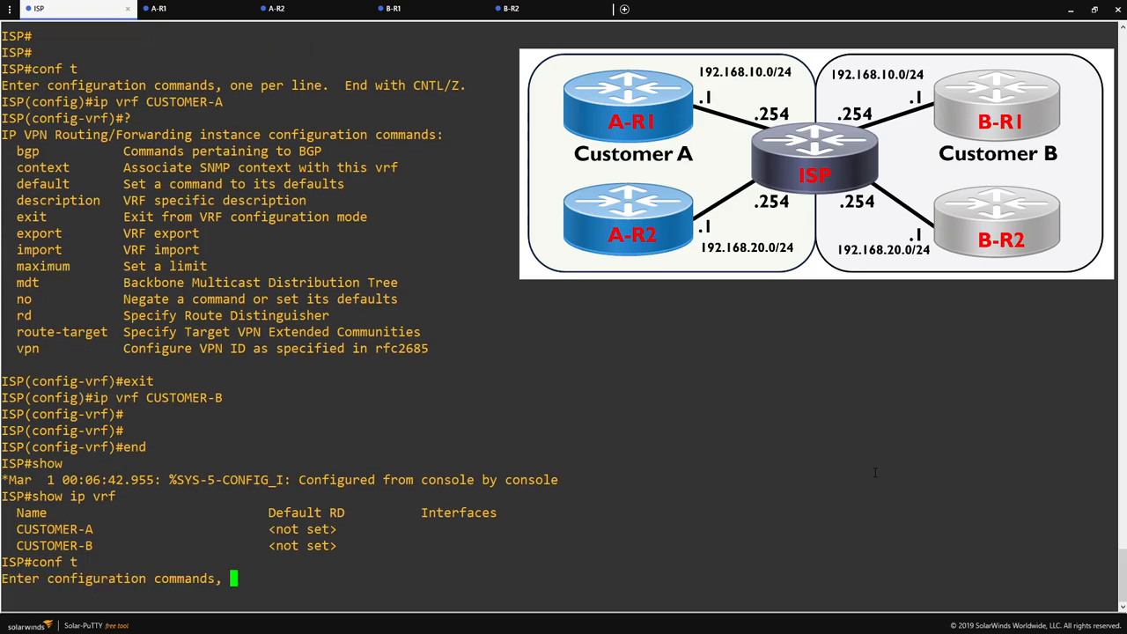
- Place Serial2/0 into VRF CUSTOMER-A with ip vrf forwarding
{"action": "type", "text": "interface serial2/0"}
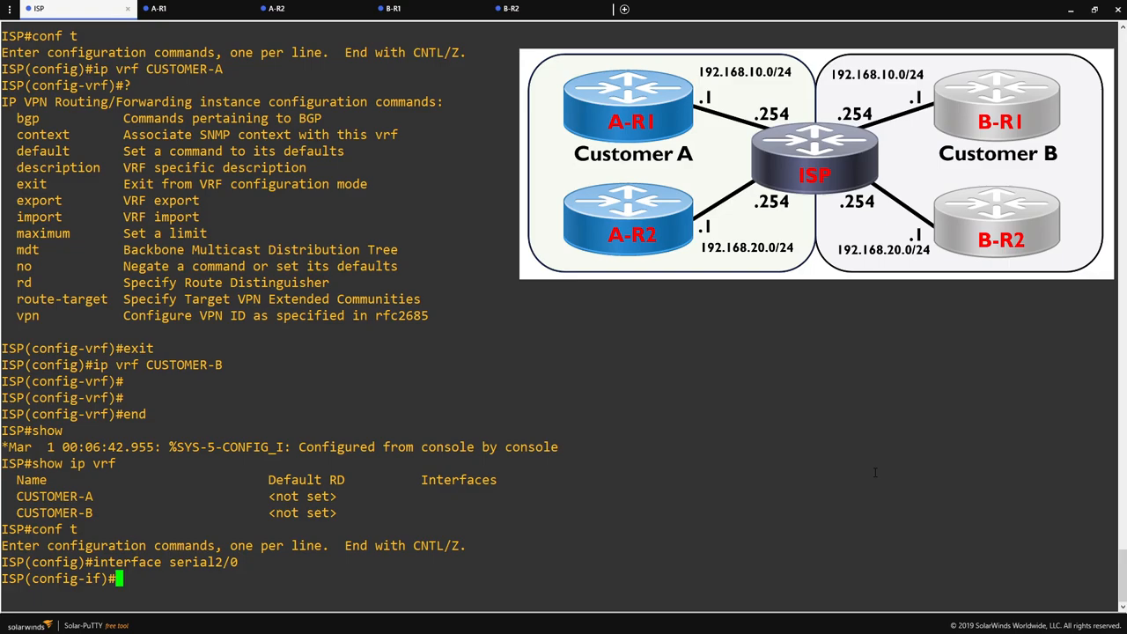
{"action": "type", "text": "ip vrf"}
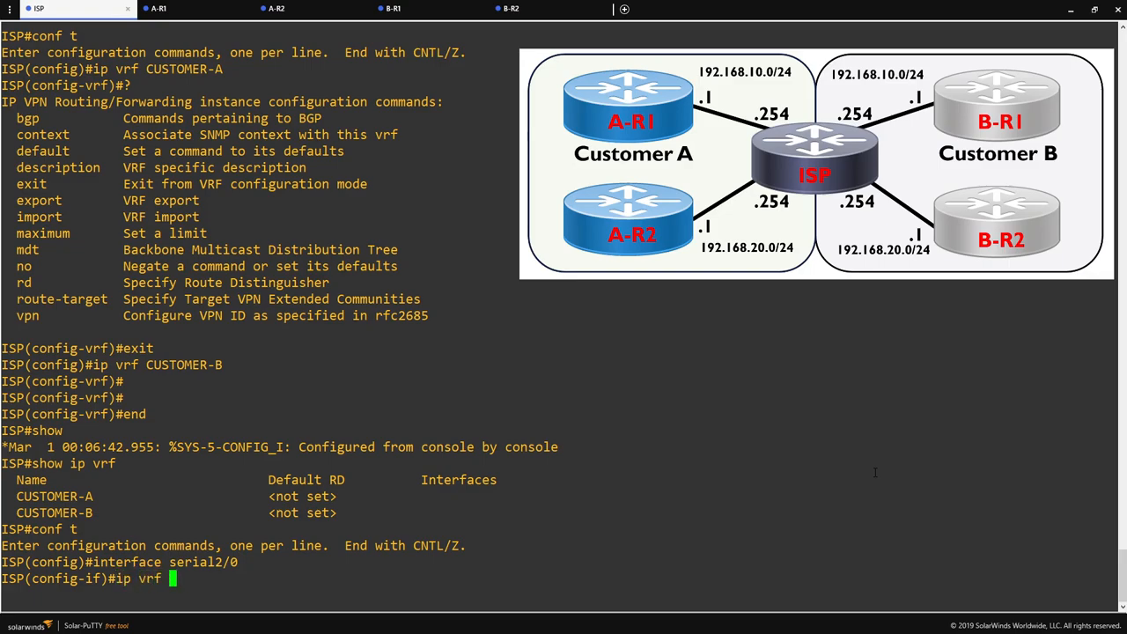
{"action": "type", "text": "forwarding"}
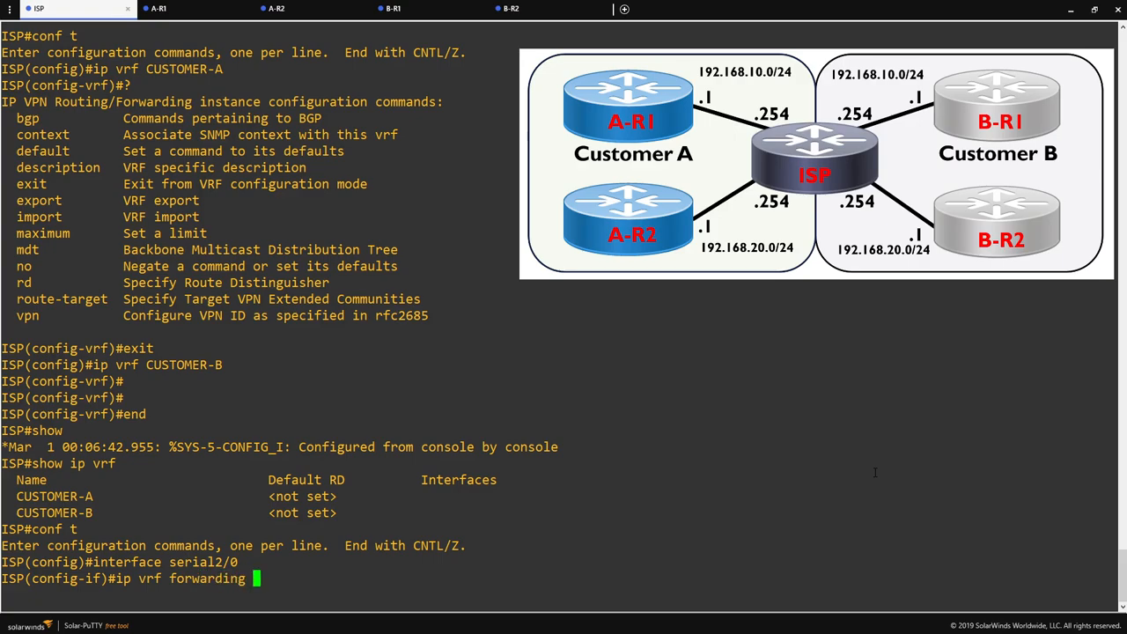
{"action": "type", "text": "CUSTOMER-A"}
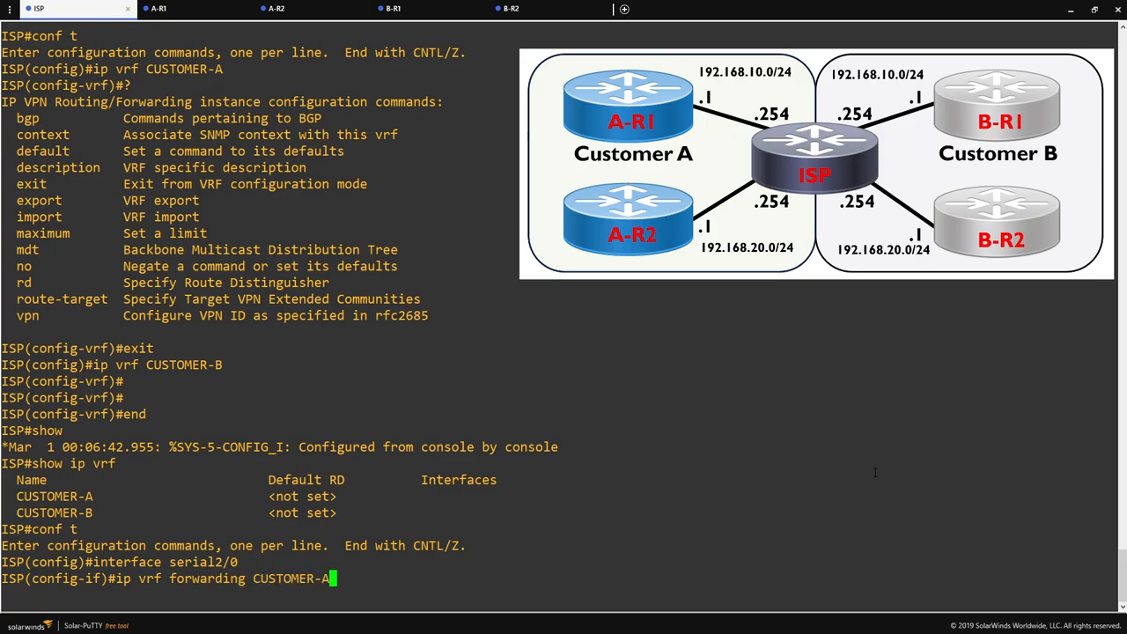
{"action": "key", "text": "Return"}
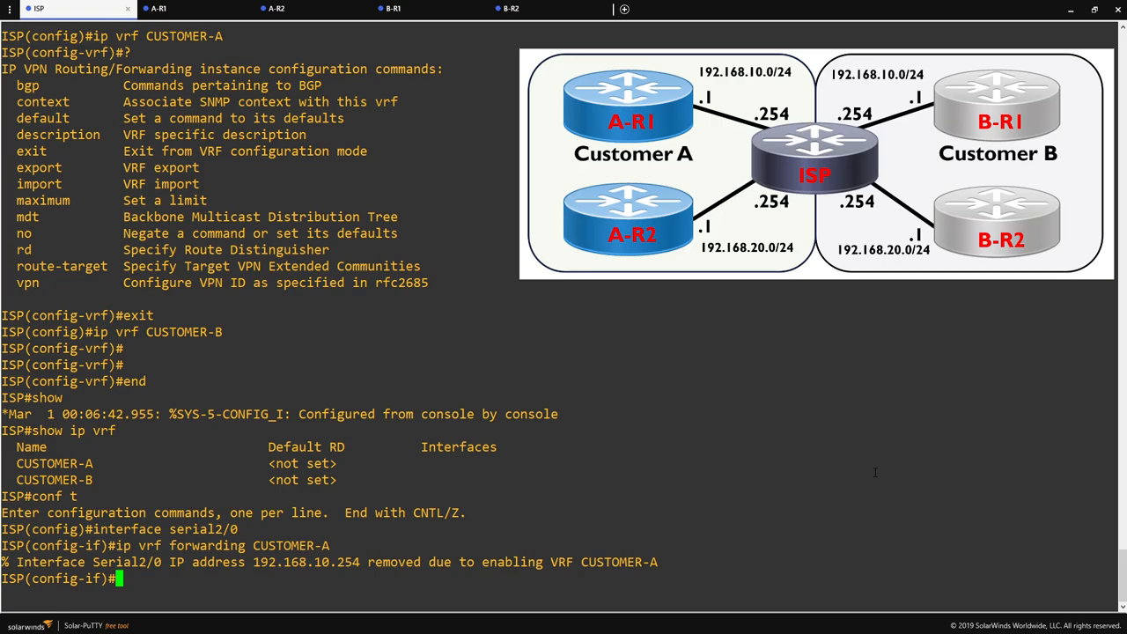
- Check Serial2/0's running config and restore its address 192.168.10.254 255.255.255.0
{"action": "type", "text": "do show run int"}
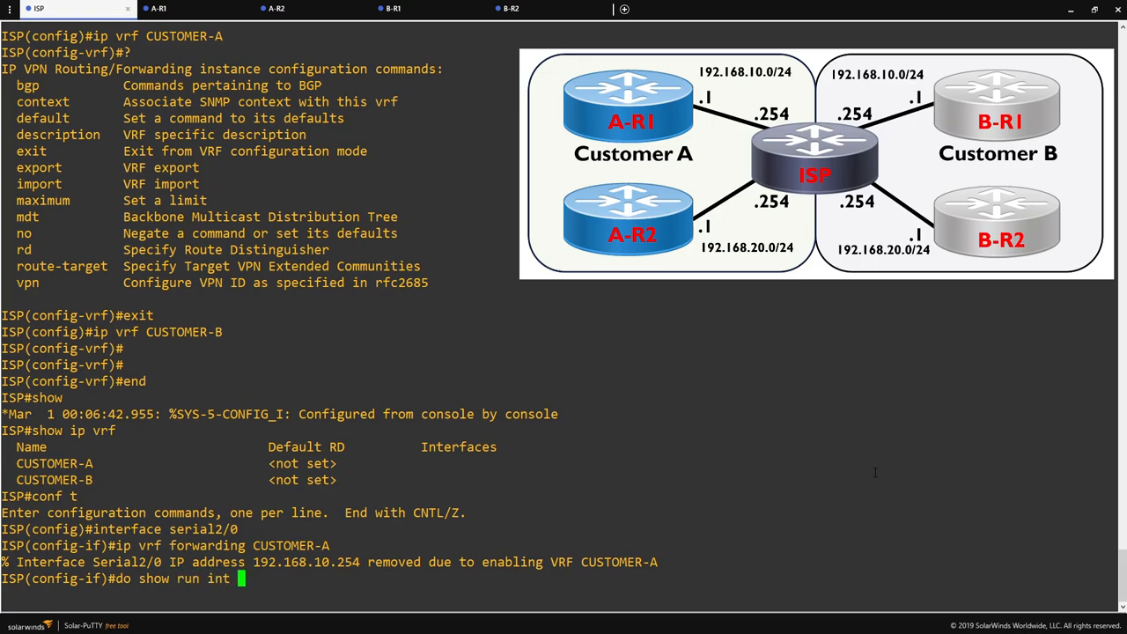
{"action": "type", "text": "serial2/0"}
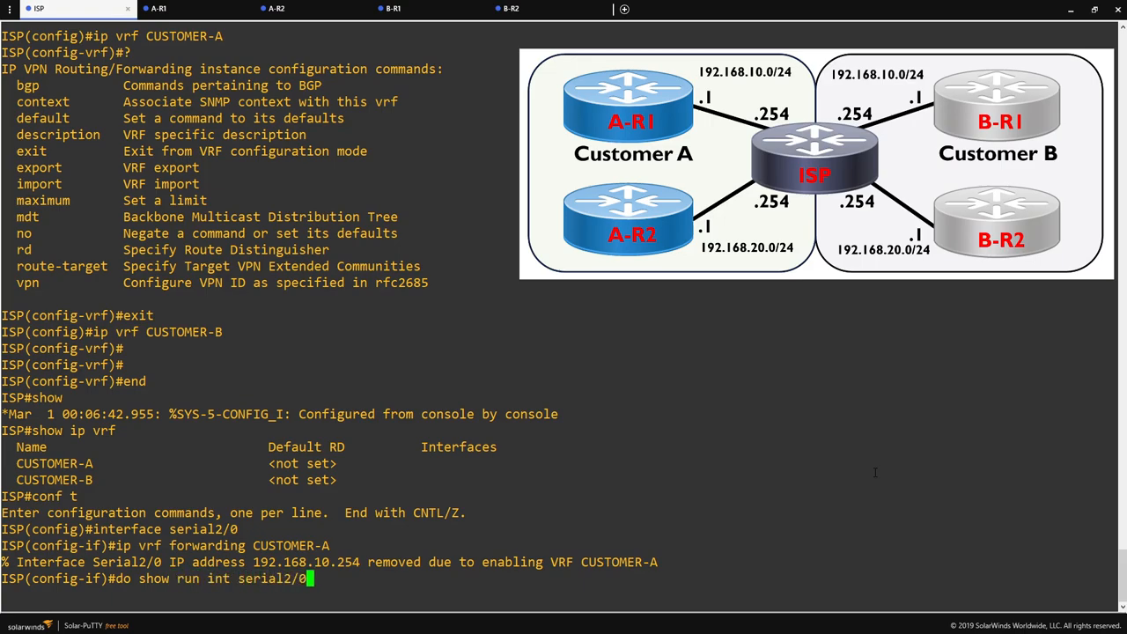
{"action": "key", "text": "Return"}
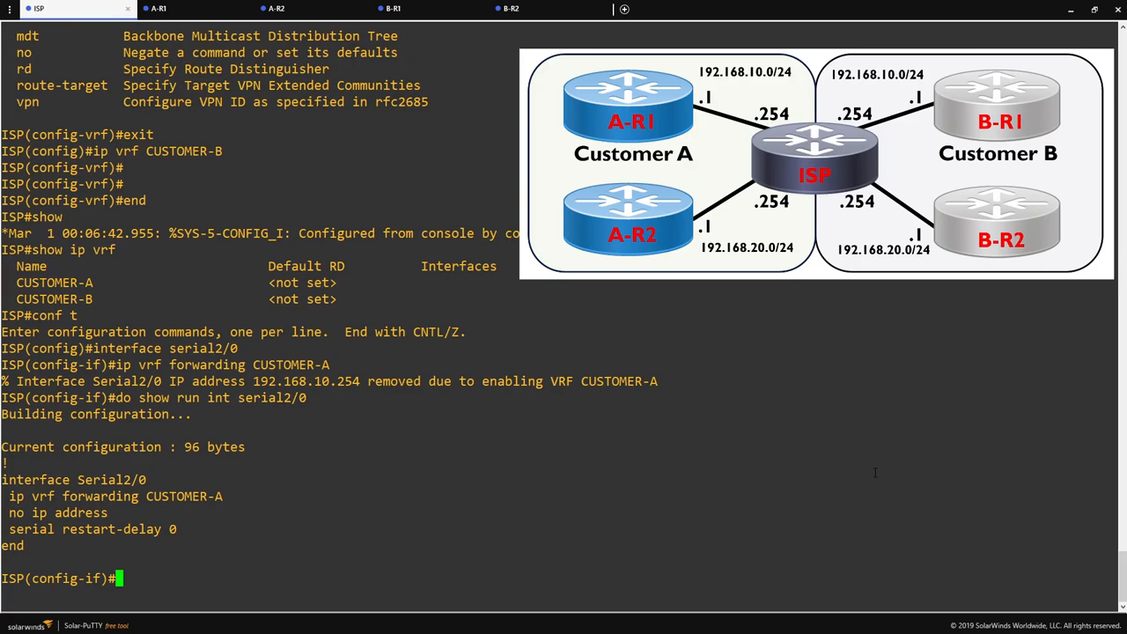
{"action": "type", "text": "ip address 192.1"}
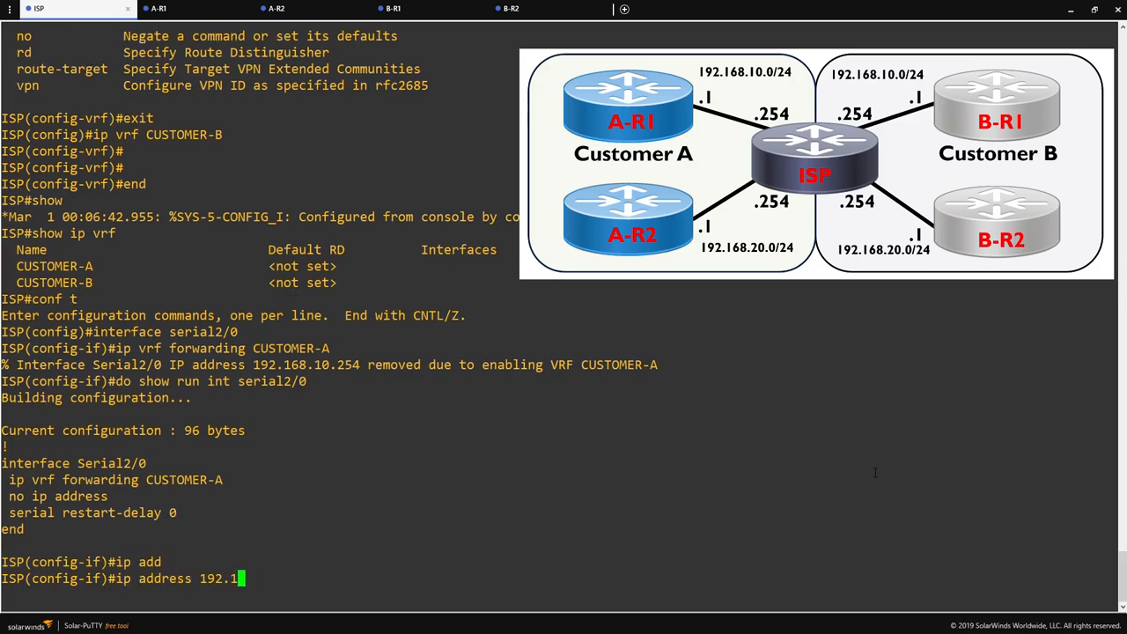
{"action": "type", "text": "68.10."}
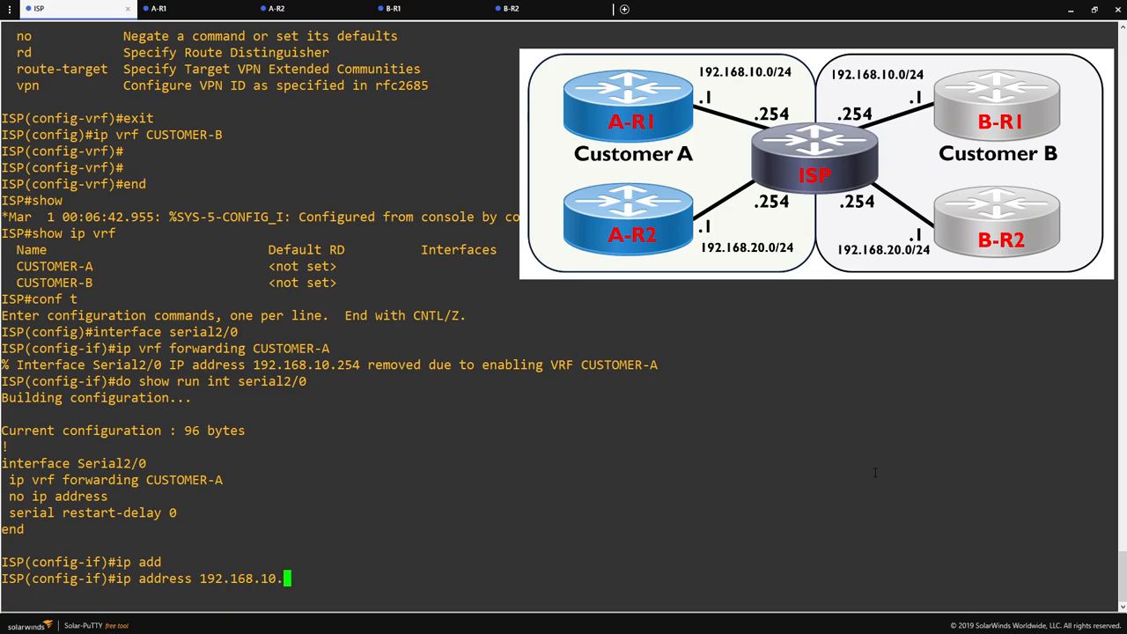
{"action": "key", "text": "Return"}
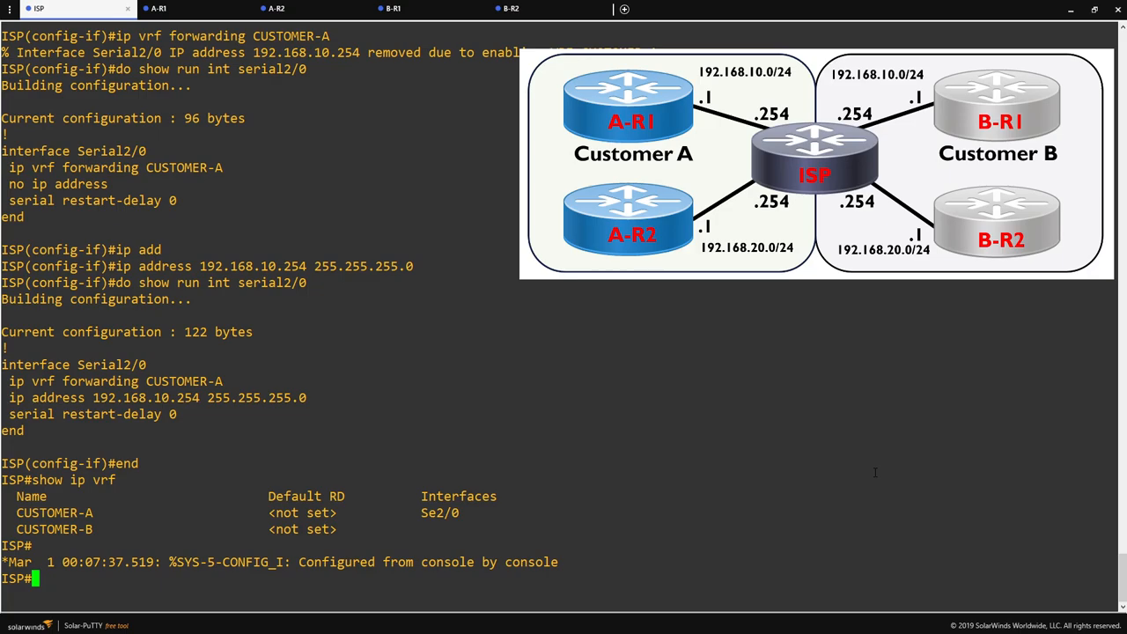
{"action": "type", "text": "conf t"}
{"action": "type", "text": "inter"}
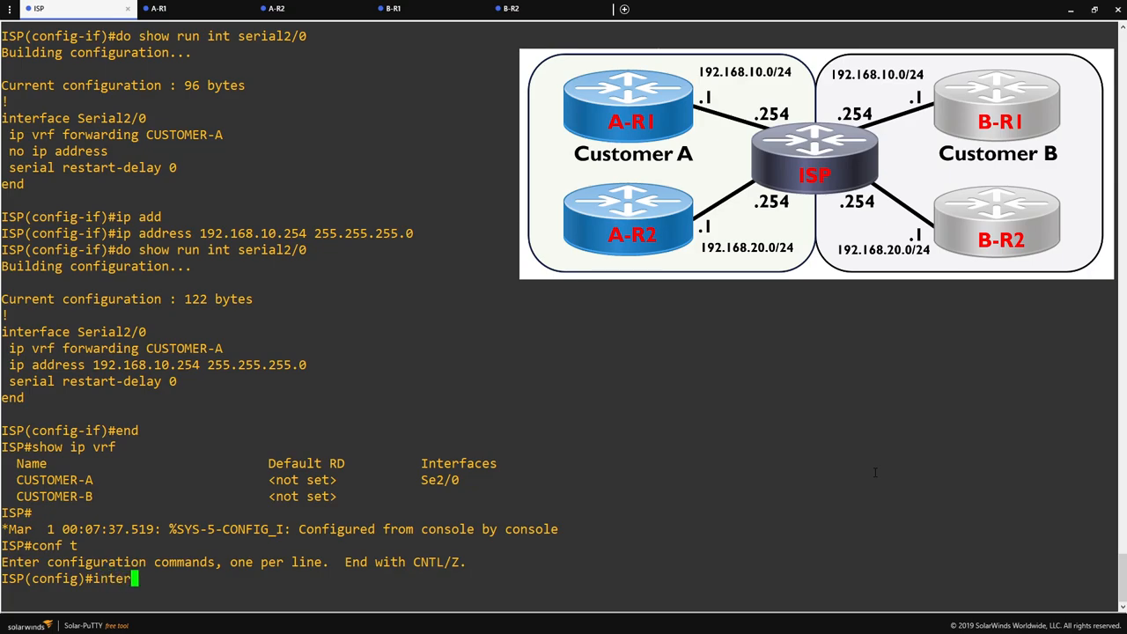
- Put Serial2/1 in VRF CUSTOMER-A with address 192.168.20.254/24
{"action": "type", "text": "face serial 2/1"}
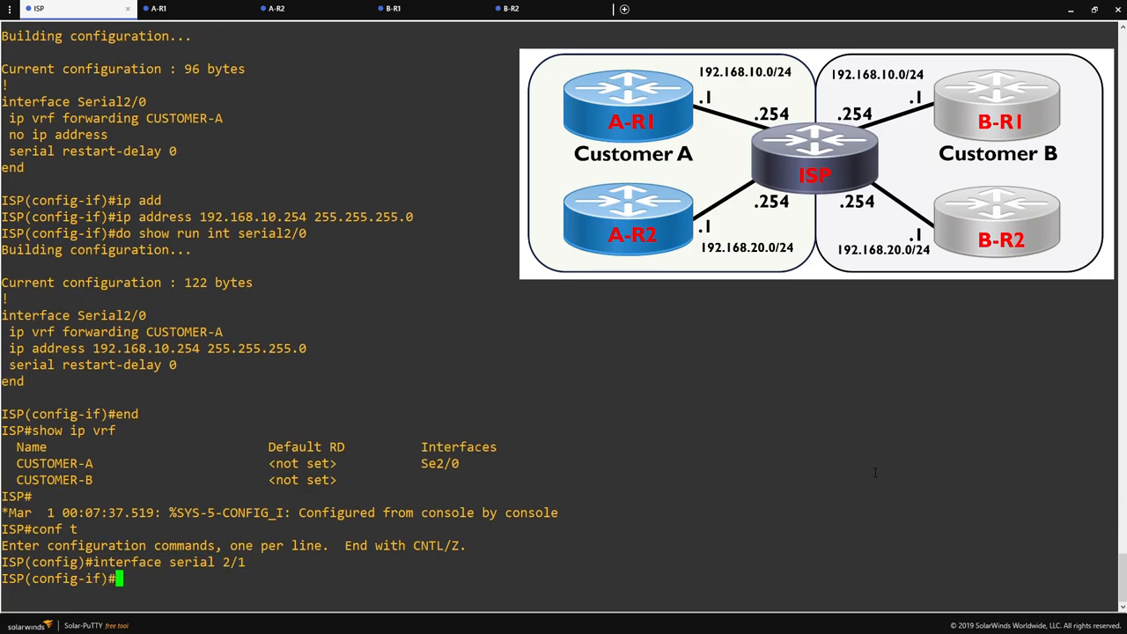
{"action": "type", "text": "ip vrf for"}
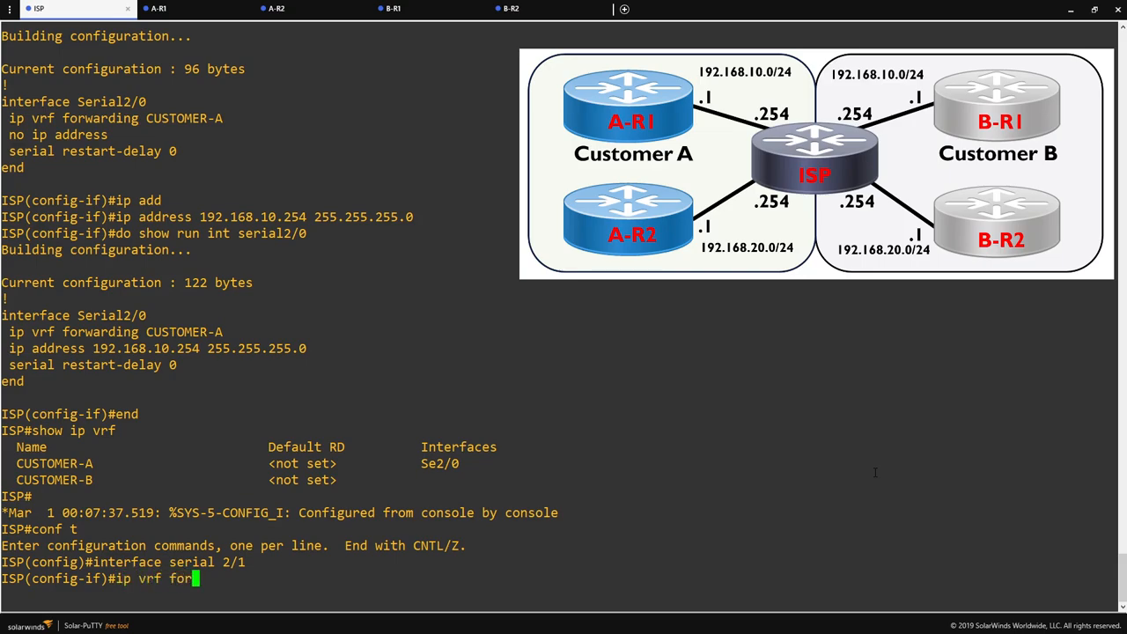
{"action": "type", "text": "warding CUSTOMER-A"}
{"action": "type", "text": "ip address 192.168."}
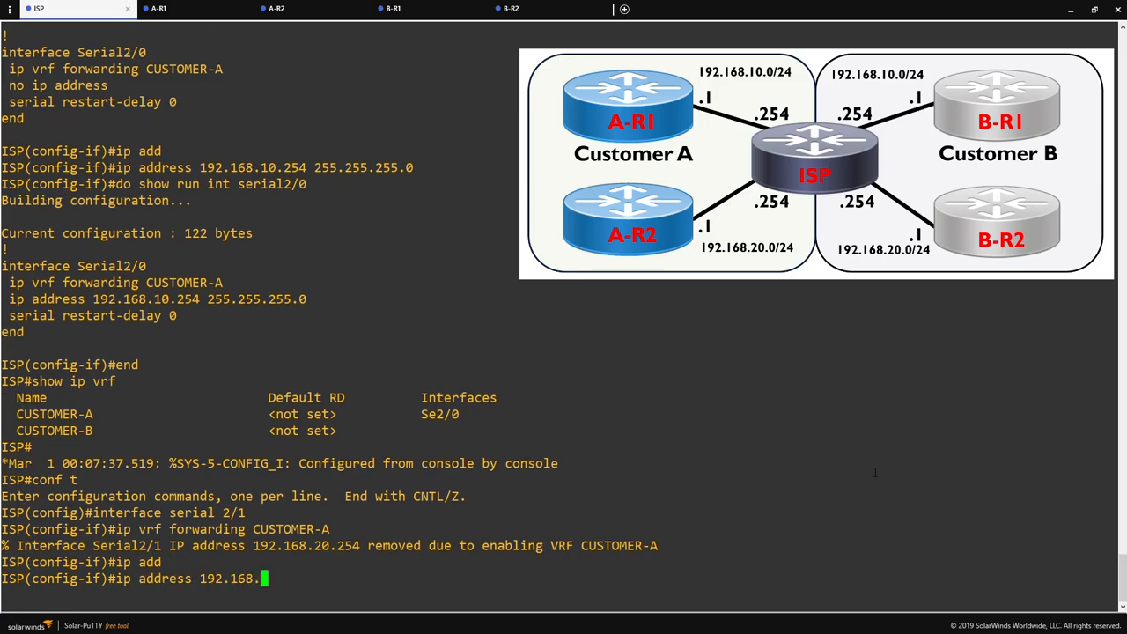
{"action": "type", "text": "20.254 255.255.255.0"}
{"action": "type", "text": "inter"}
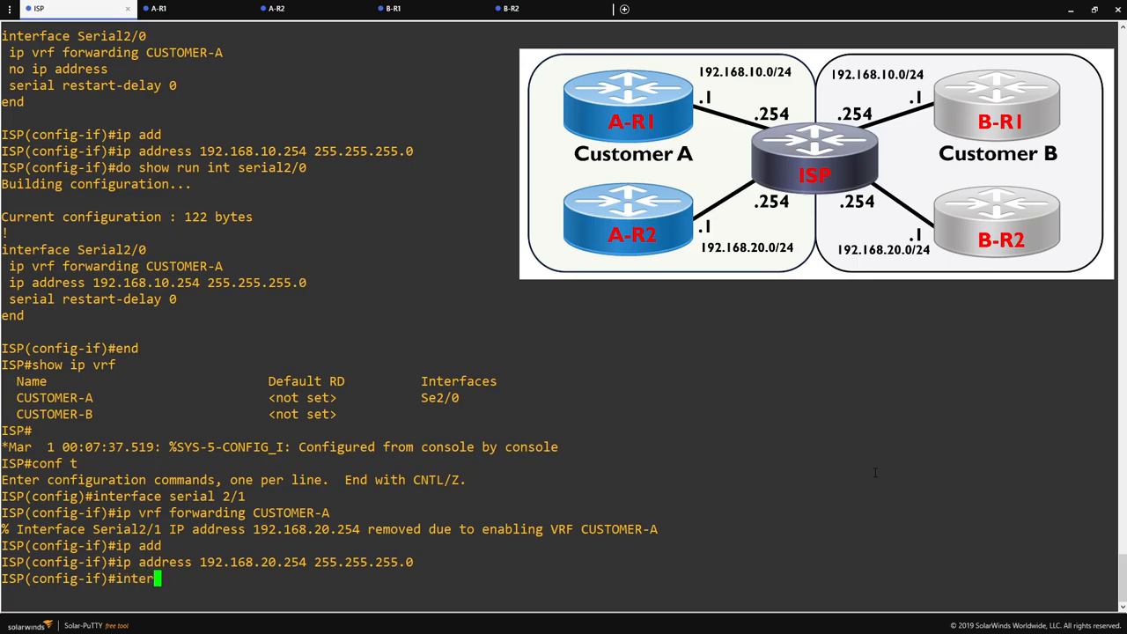
- Put FastEthernet0/1 in VRF CUSTOMER-B with address 192.168.10.254/24
{"action": "type", "text": "face fa0/1"}
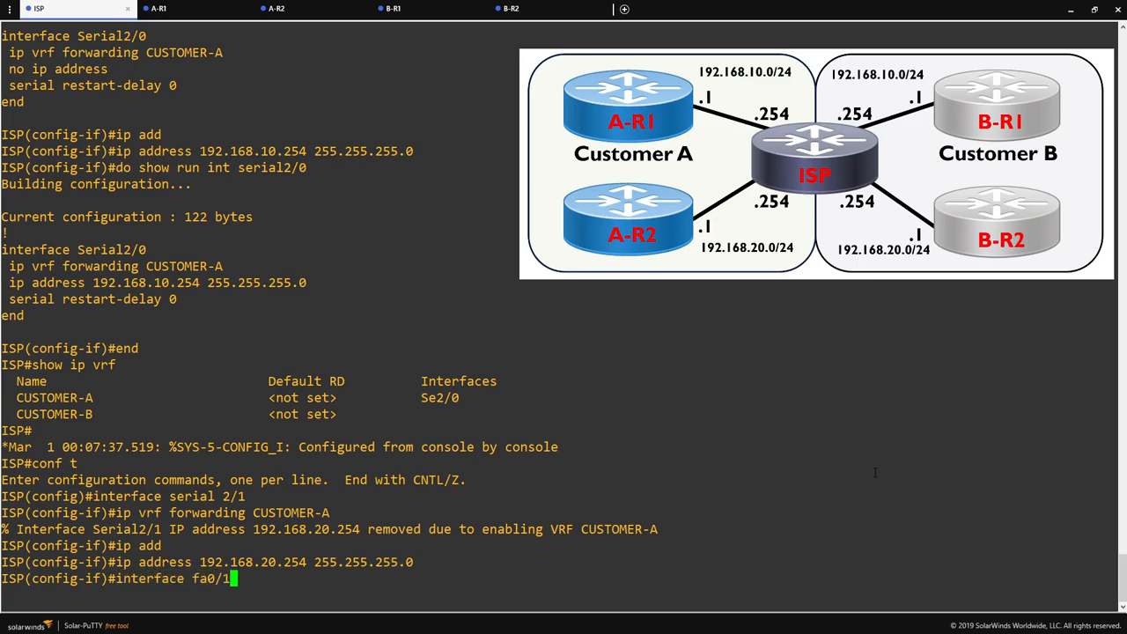
{"action": "key", "text": "Return"}
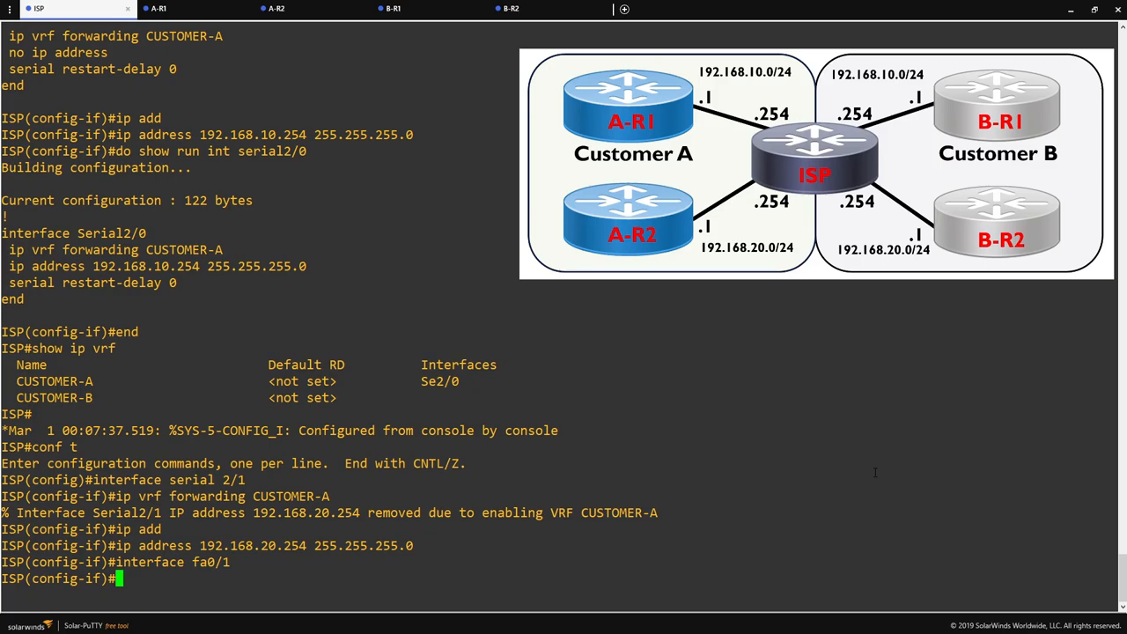
{"action": "type", "text": "ip vrf"}
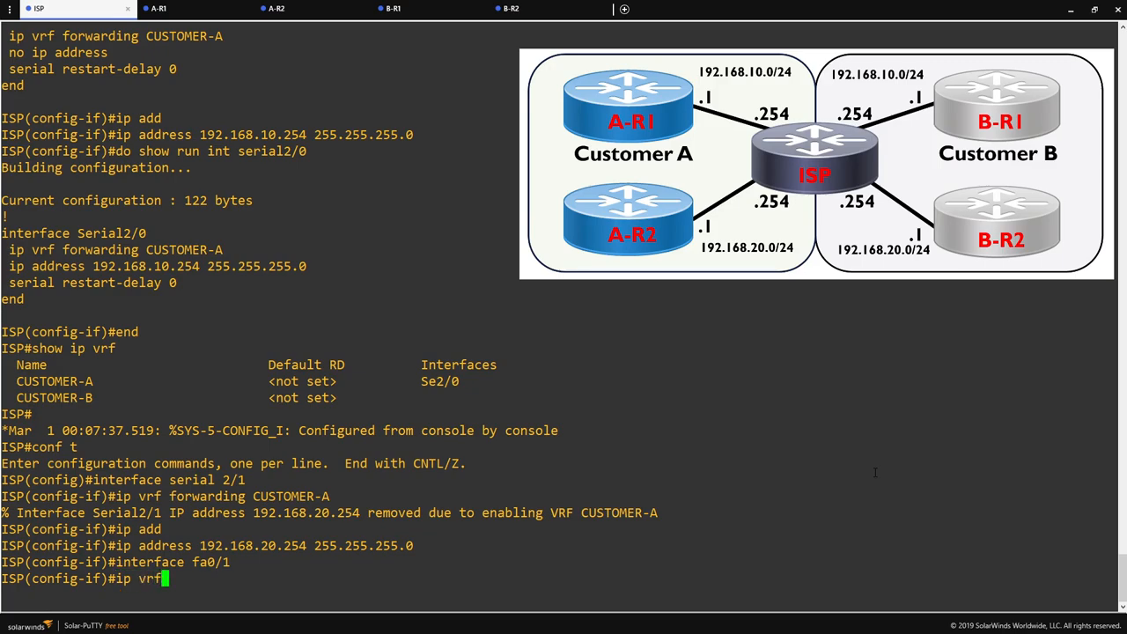
{"action": "type", "text": "forwa"}
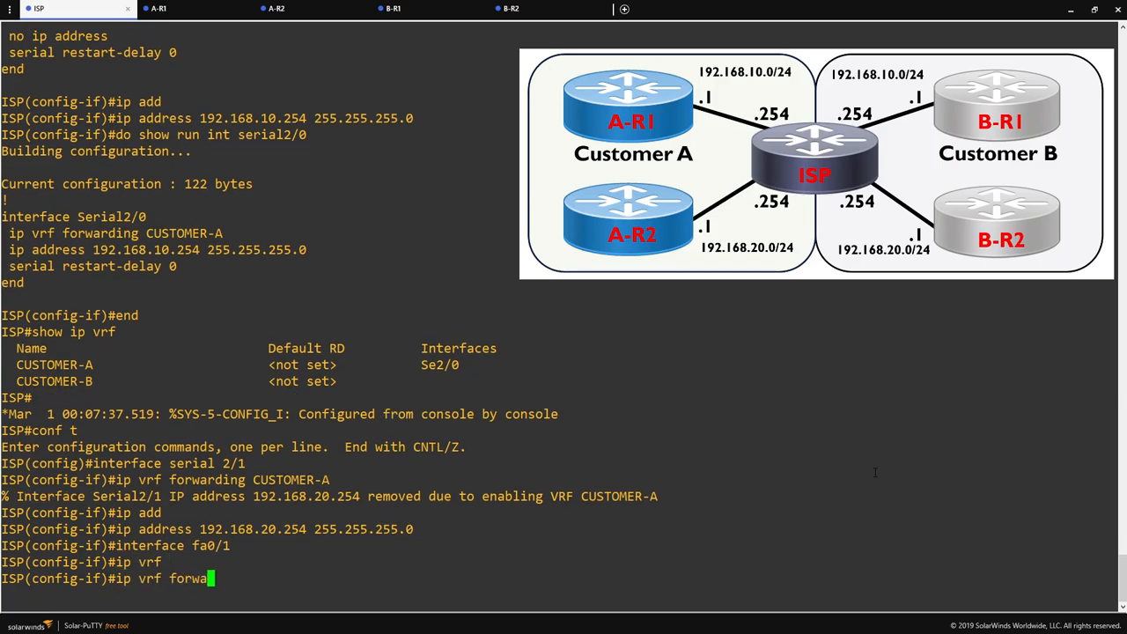
{"action": "type", "text": "rding CUSTOMER-B"}
{"action": "type", "text": "ip address 19"}
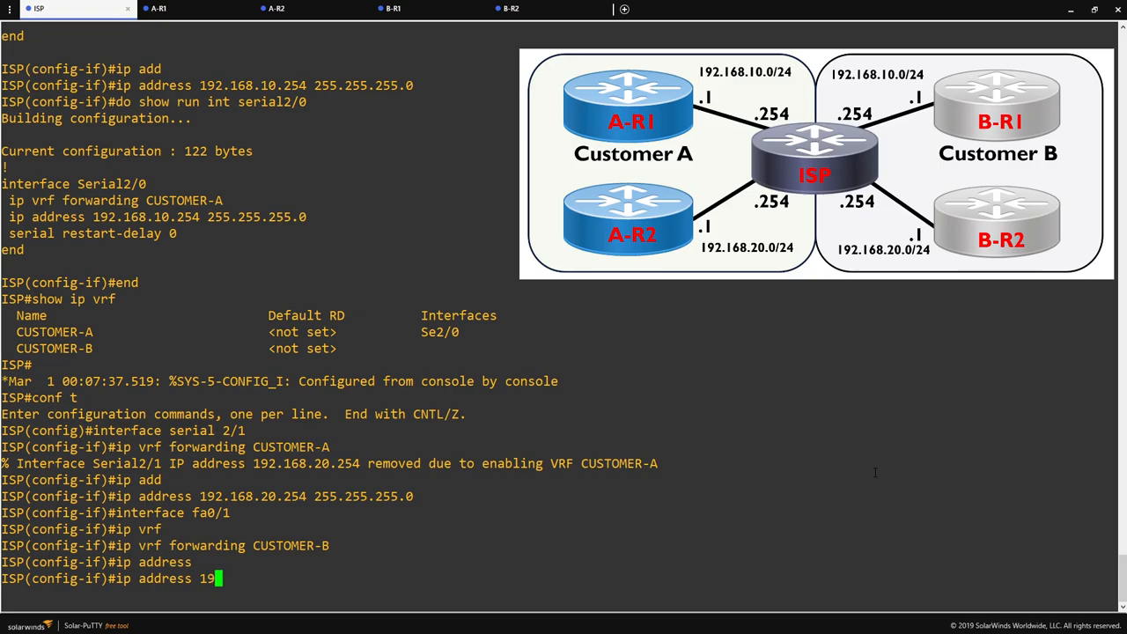
{"action": "type", "text": "2.168.10.254 255.255.255."}
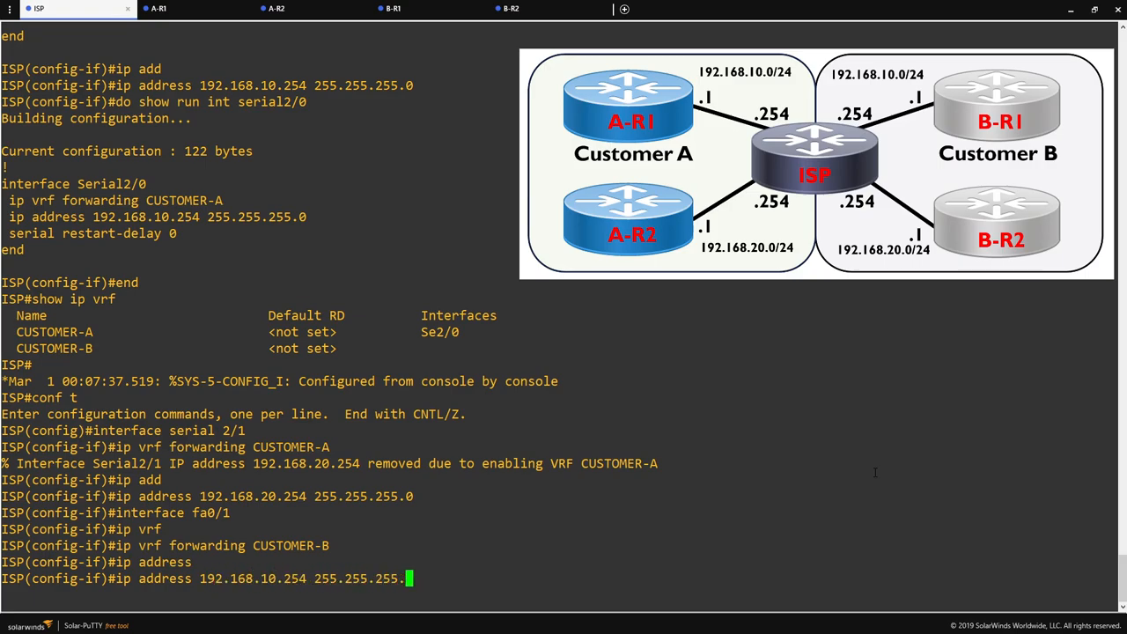
{"action": "key", "text": "Return"}
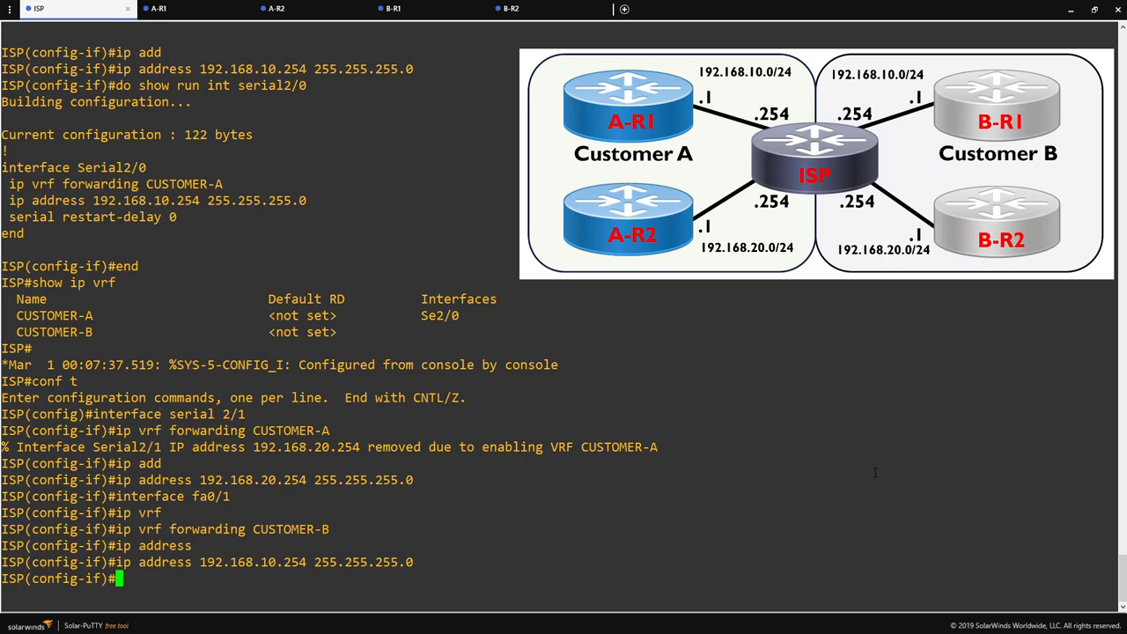
- Verify the interface running configs with do show run int
{"action": "type", "text": "do show run int"}
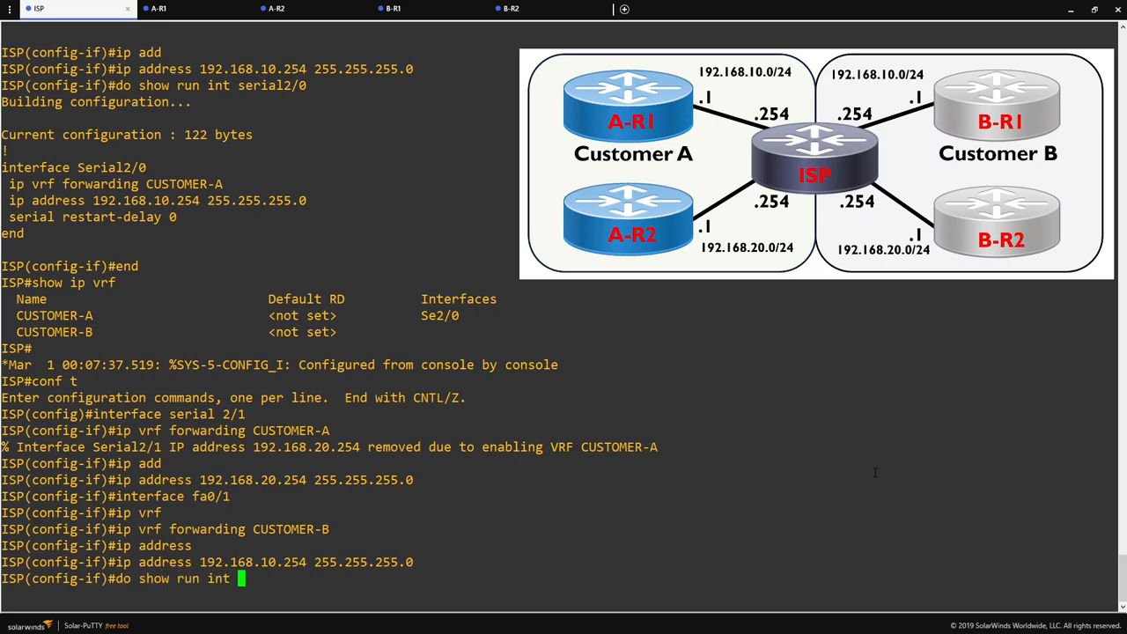
{"action": "type", "text": "serial"}
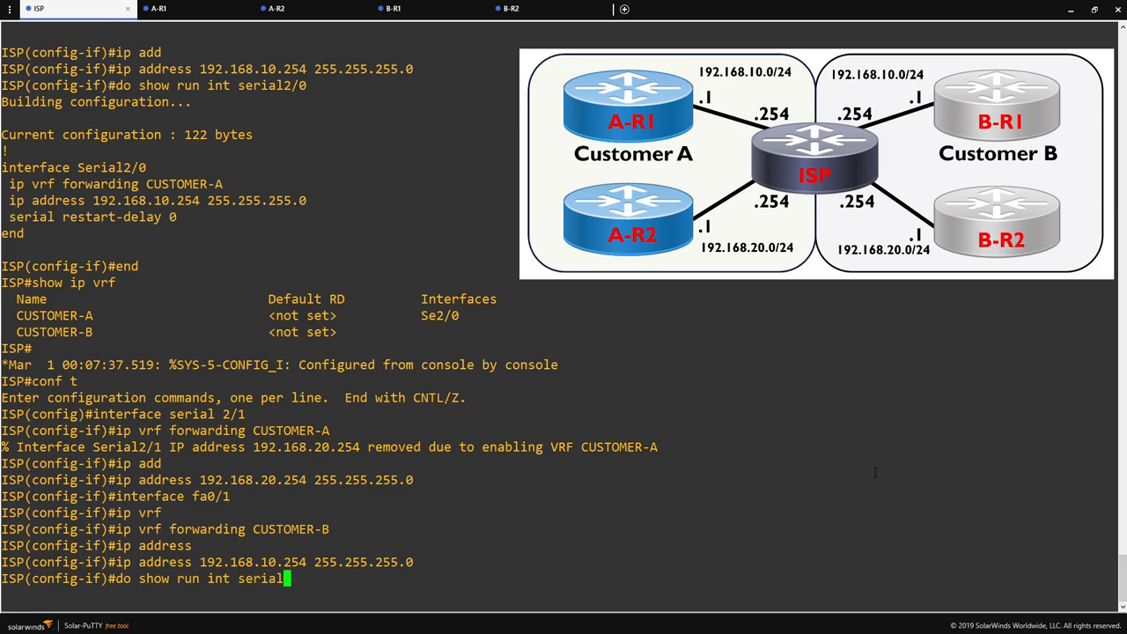
{"action": "key", "text": "Return"}
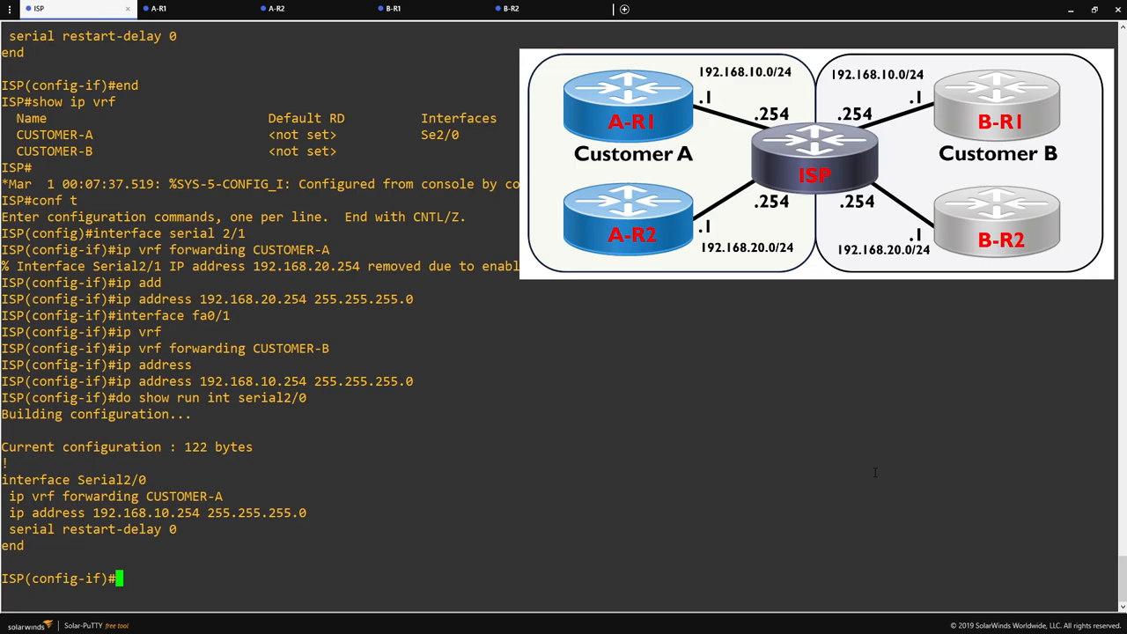
{"action": "type", "text": "do show run int se"}
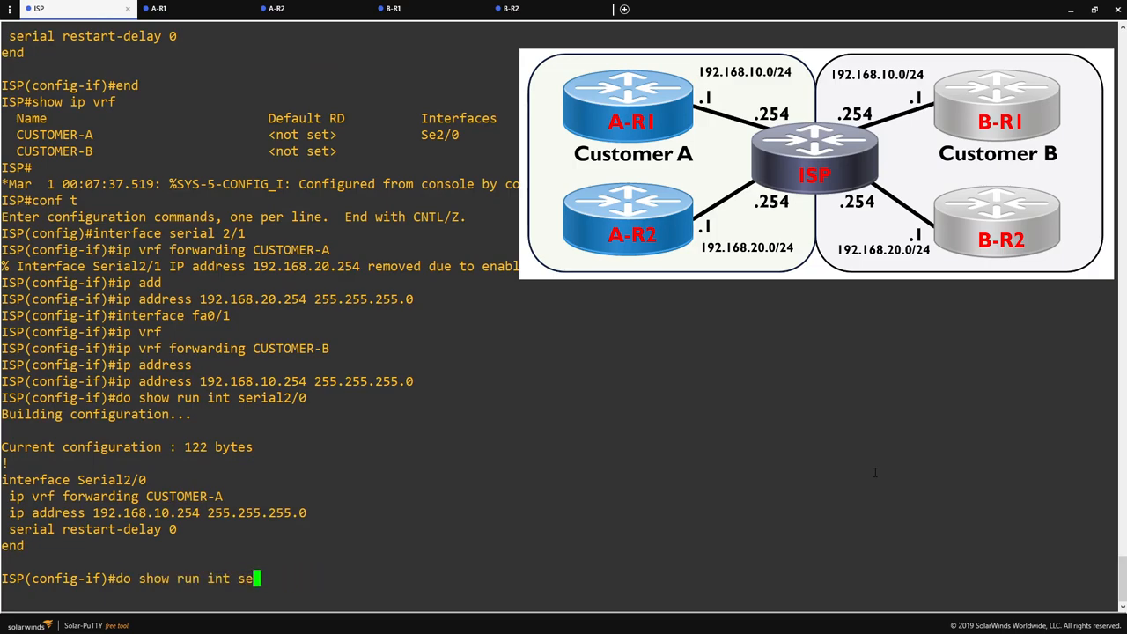
{"action": "type", "text": "fa0/1"}
{"action": "key", "text": "Return"}
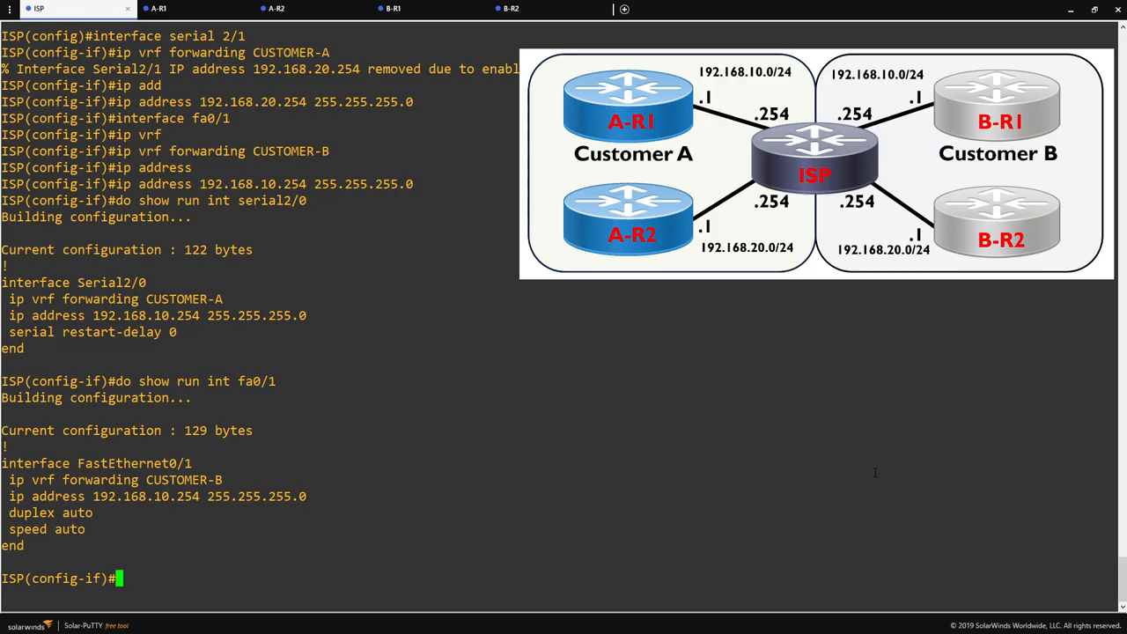
- Put FastEthernet1/0 in VRF CUSTOMER-B with address 192.168.20.254/24
{"action": "type", "text": "interface fa1/0"}
{"action": "type", "text": "ip vrf "}
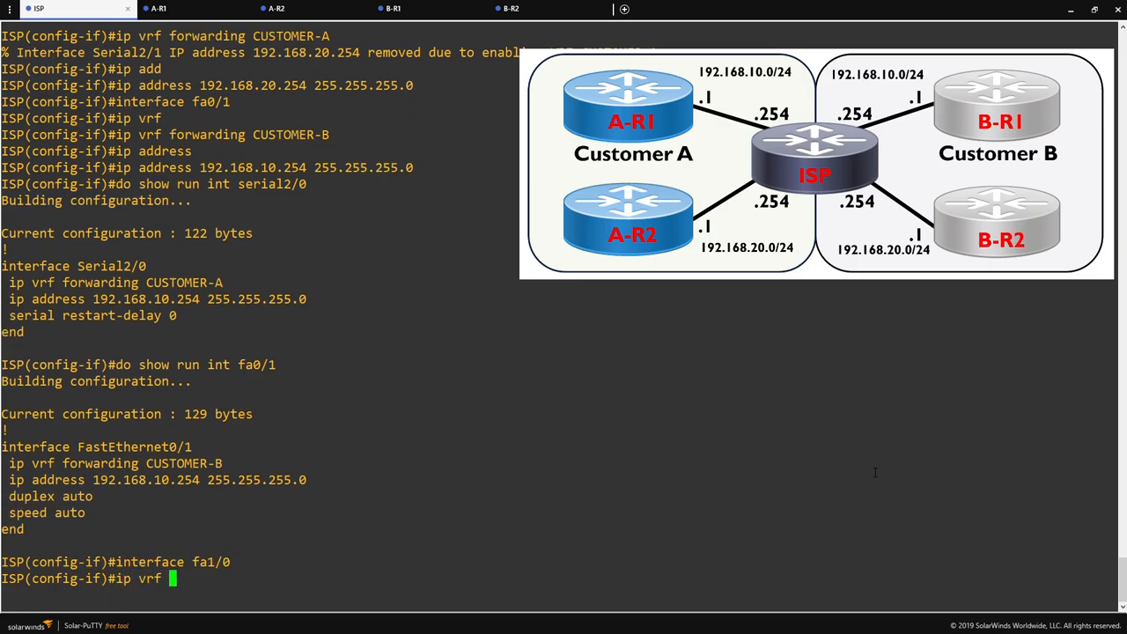
{"action": "type", "text": "forwarding CUSTOMER-B"}
{"action": "type", "text": "ip address"}
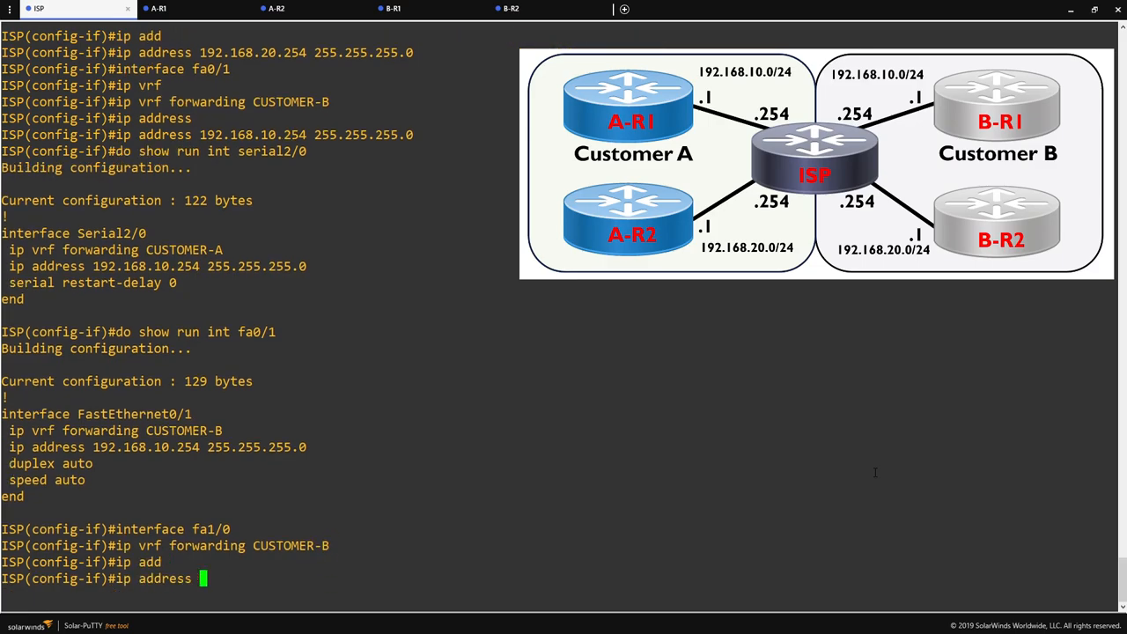
{"action": "type", "text": "192.168.20."}
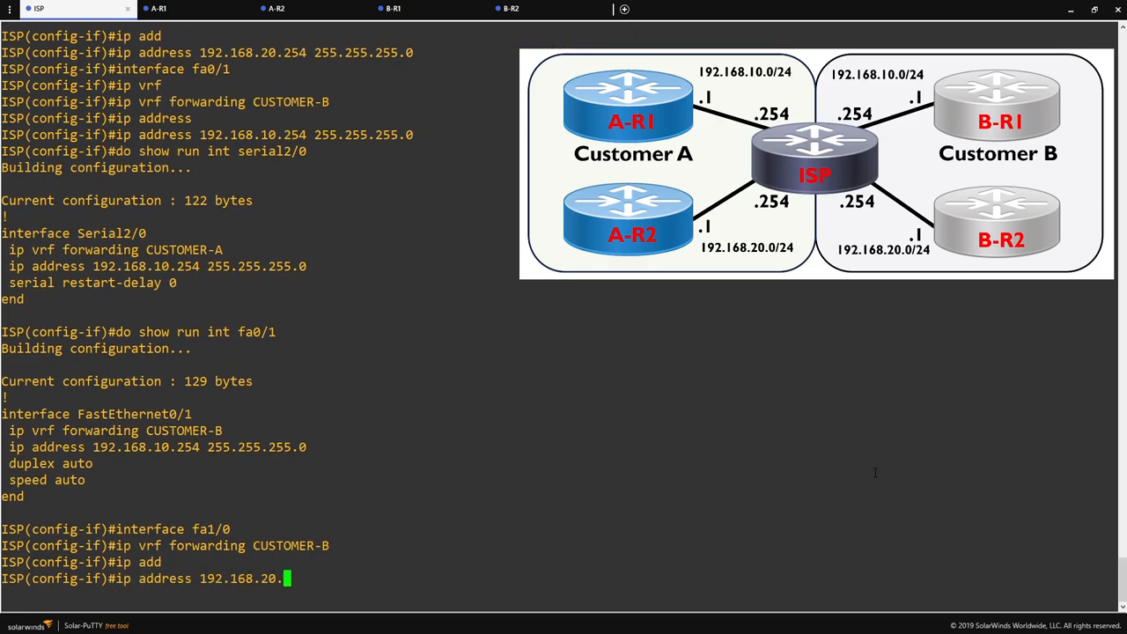
{"action": "type", "text": "254 255."}
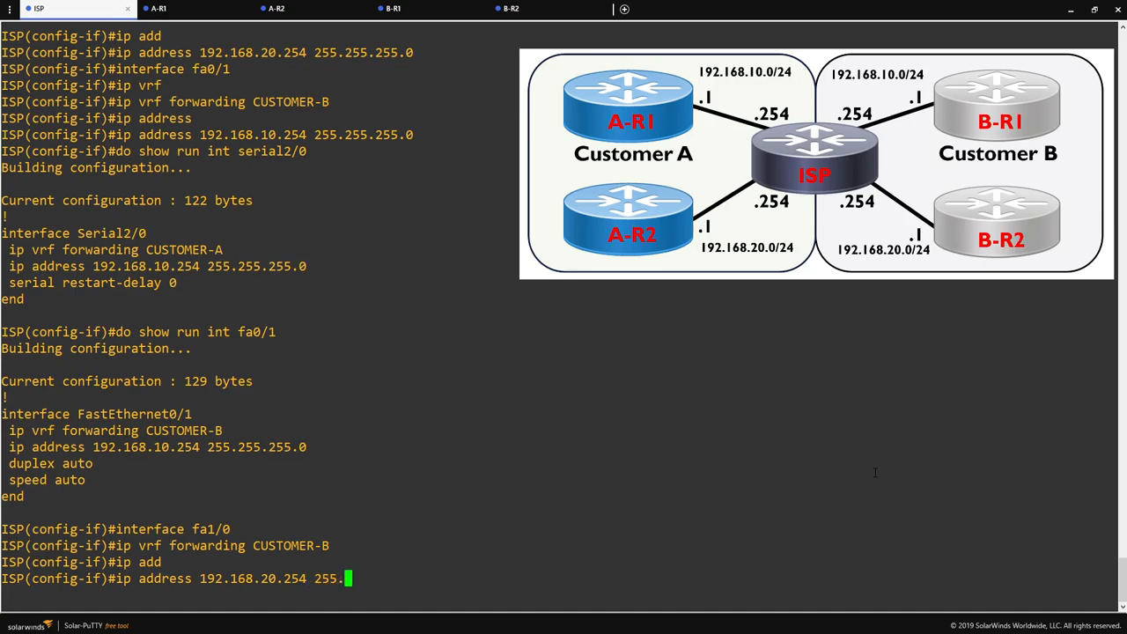
{"action": "key", "text": "Return"}
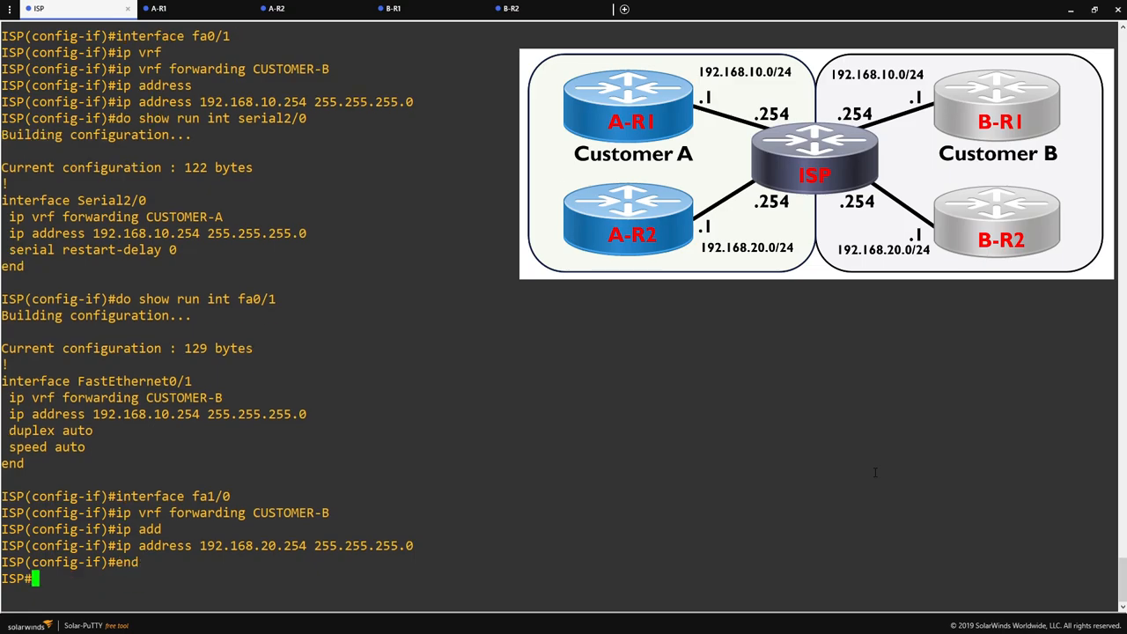
- List all four ISP interfaces with their duplicated .254 addresses via show ip int brief
{"action": "type", "text": "show ip vrf"}
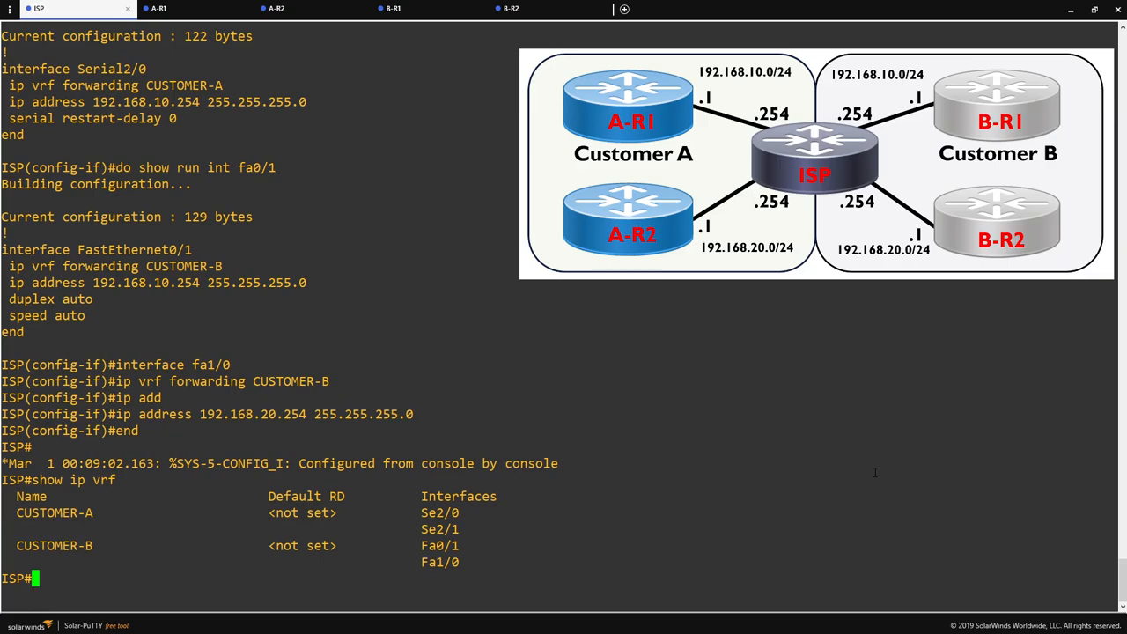
{"action": "type", "text": "show ip int brief"}
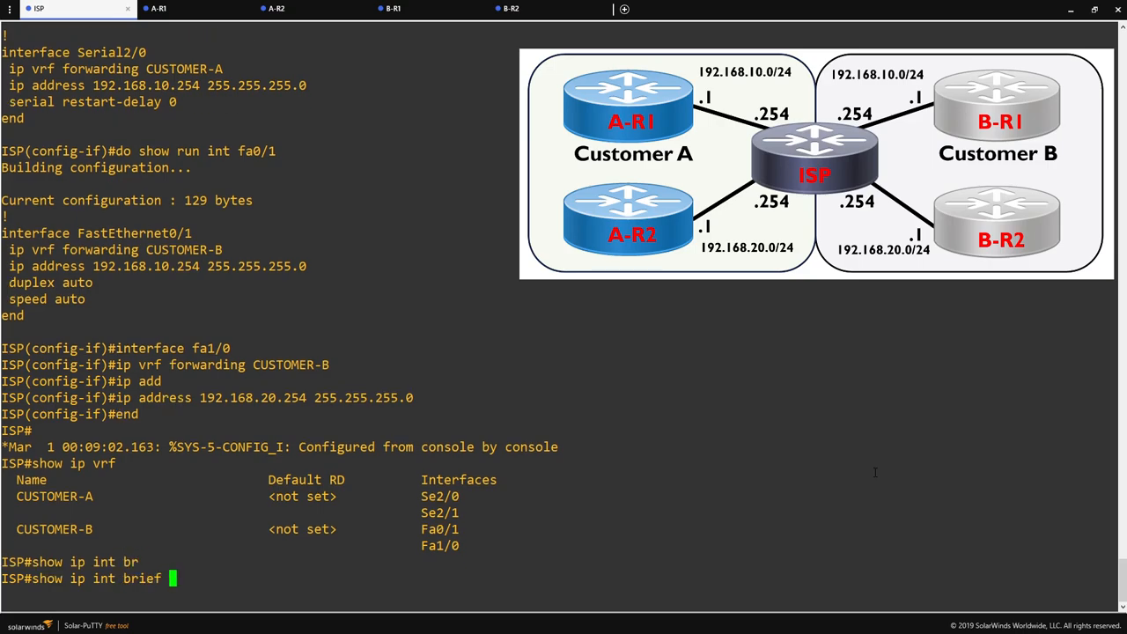
{"action": "key", "text": "Return"}
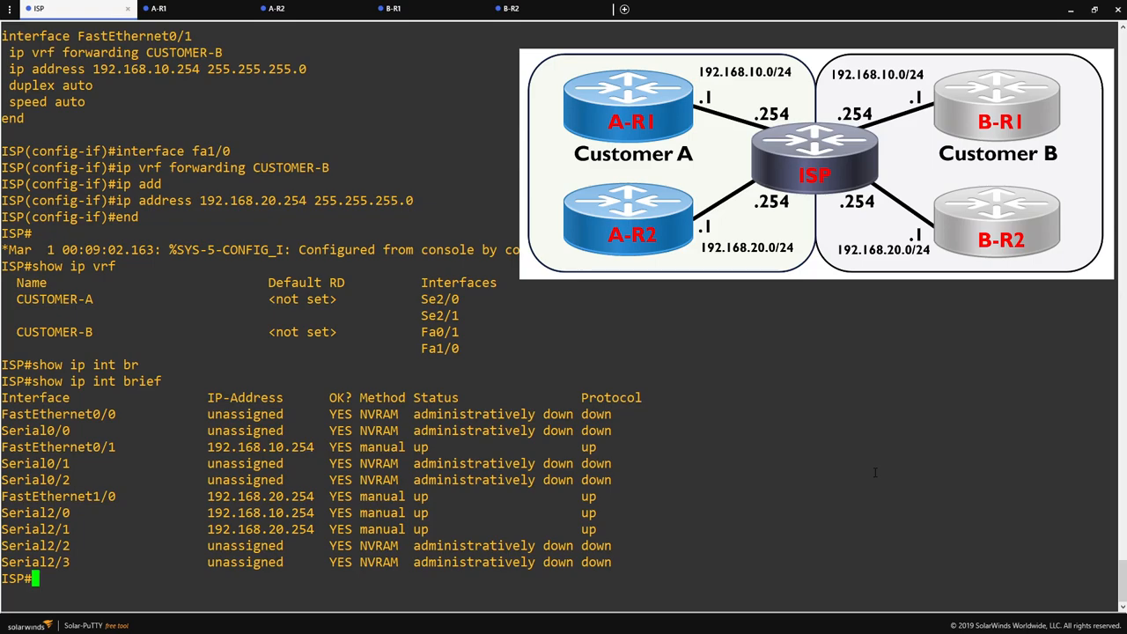
- Show the ISP's global routing table, now empty of routes
{"action": "type", "text": "show route"}
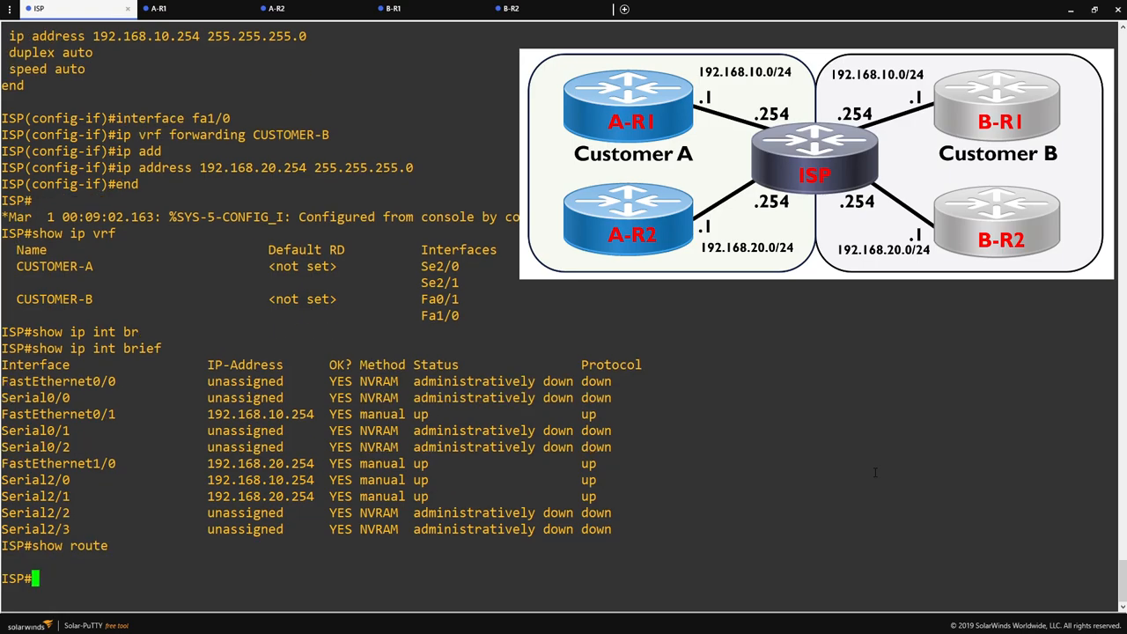
{"action": "type", "text": "show ip route"}
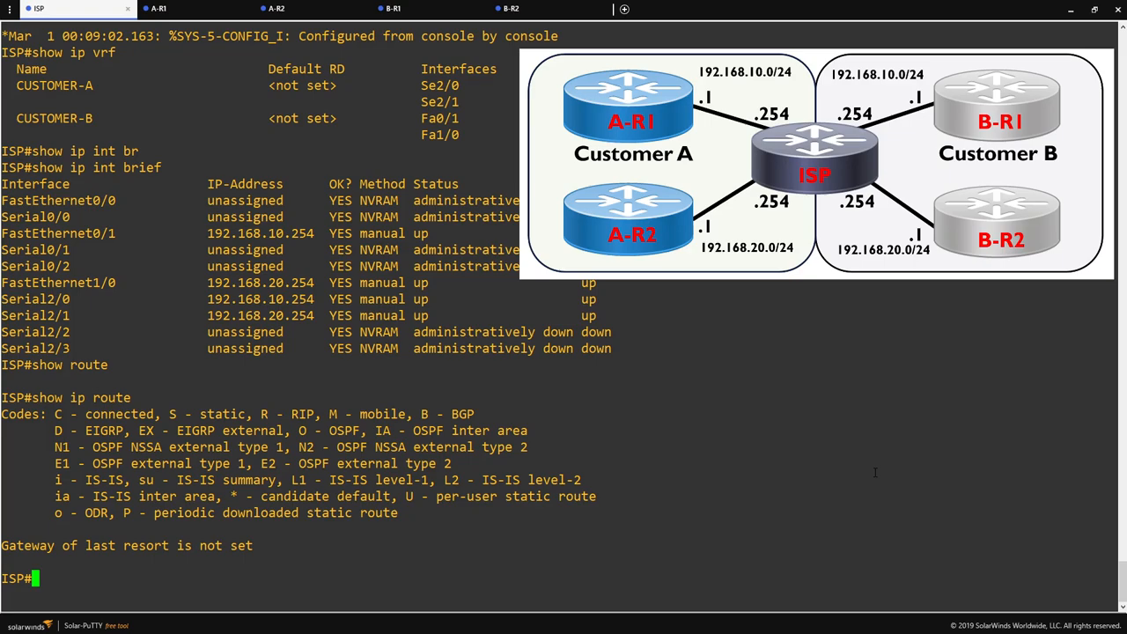
{"action": "type", "text": "show ip route"}
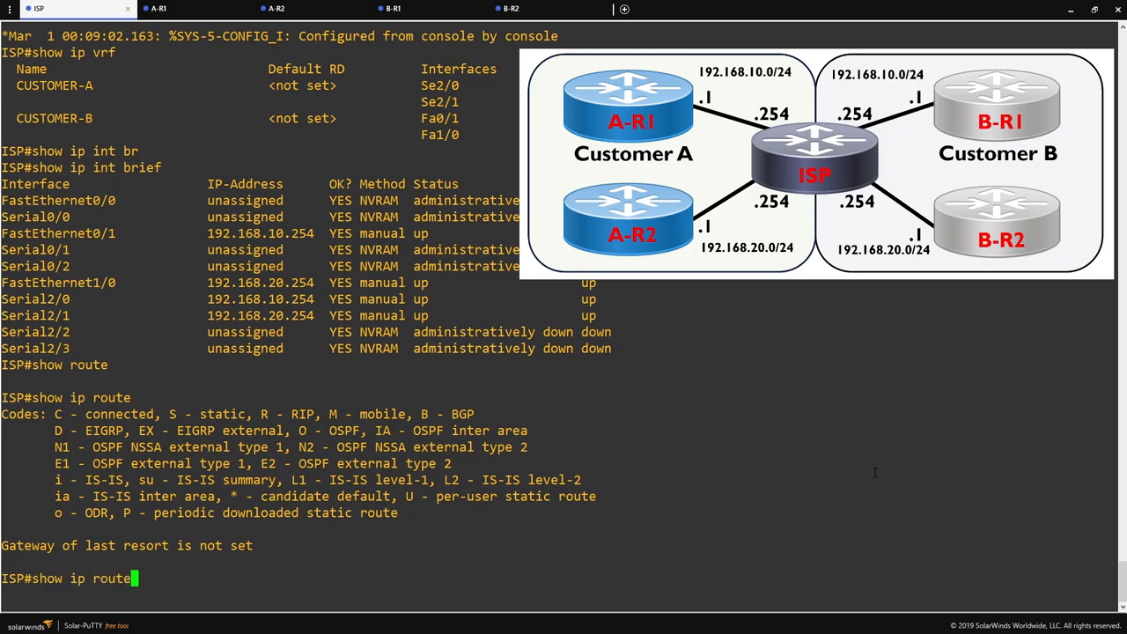
- Show the CUSTOMER-A and CUSTOMER-B VRF routing tables with their identical connected subnets
{"action": "type", "text": "v"}
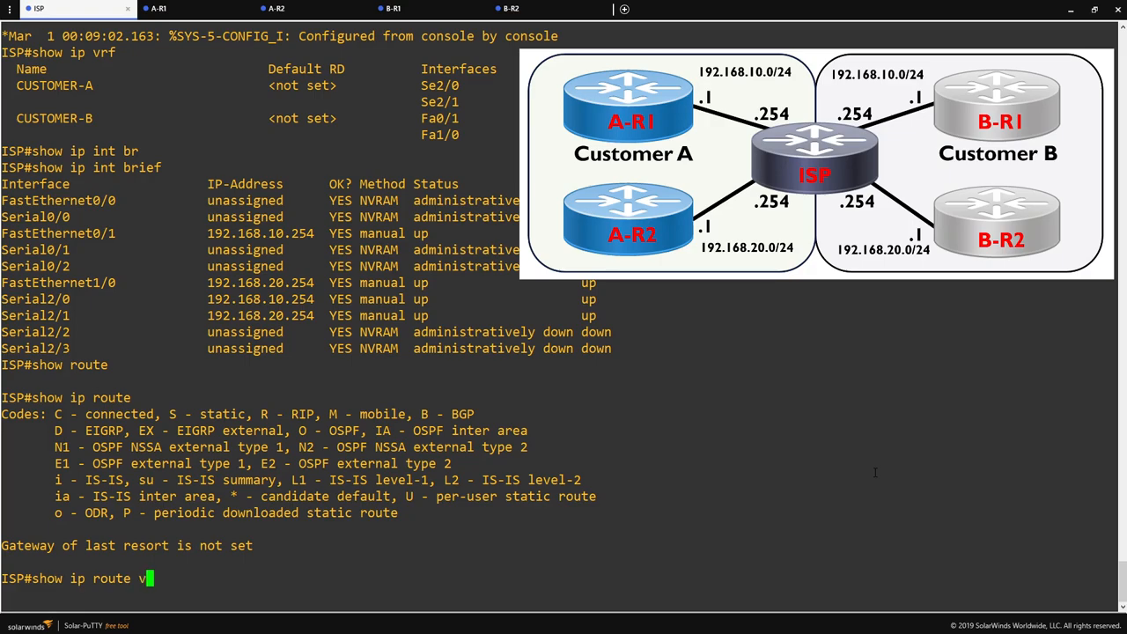
{"action": "type", "text": "rf CUSTOMER-A"}
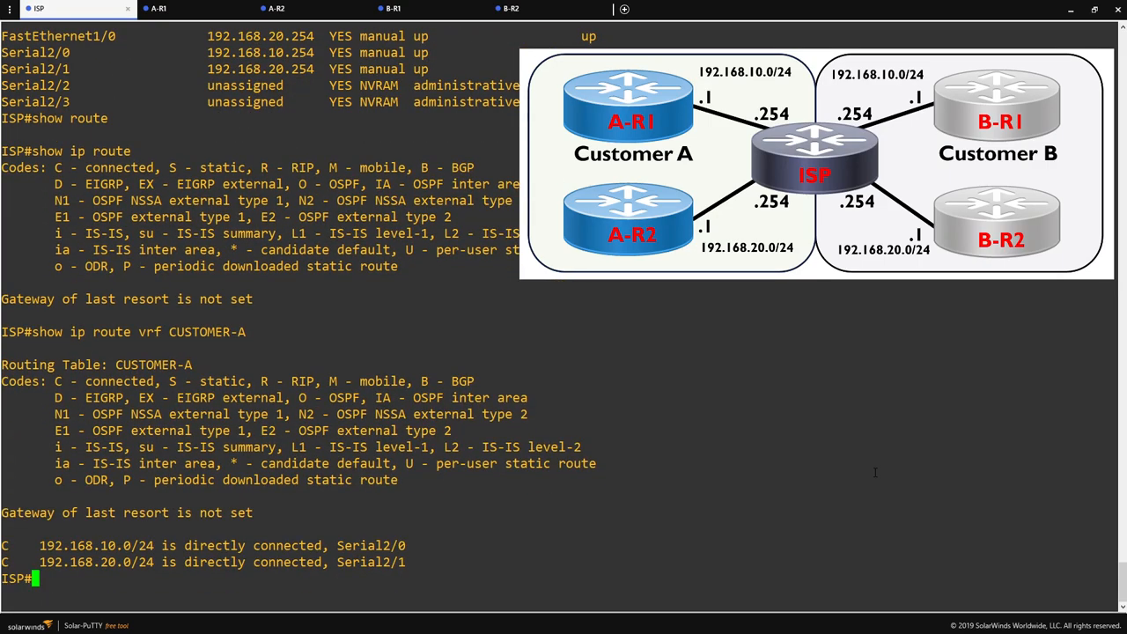
{"action": "type", "text": "show ip route vrf CUSTOMER-B"}
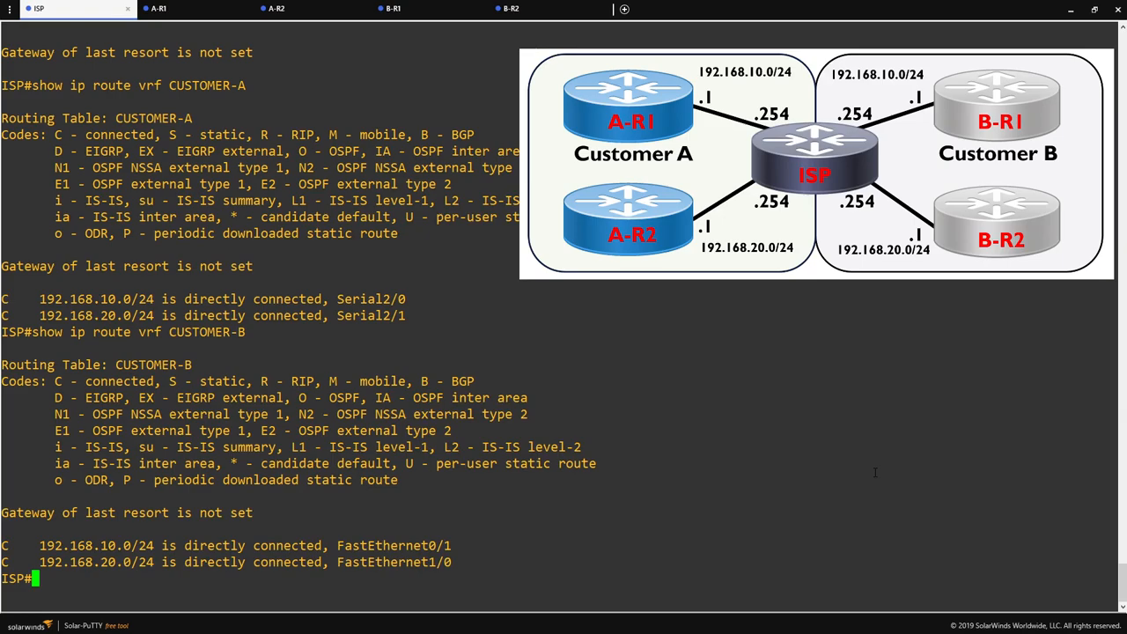
- Ping 192.168.10.1 in VRF CUSTOMER-A successfully from the ISP
{"action": "type", "text": "ping"}
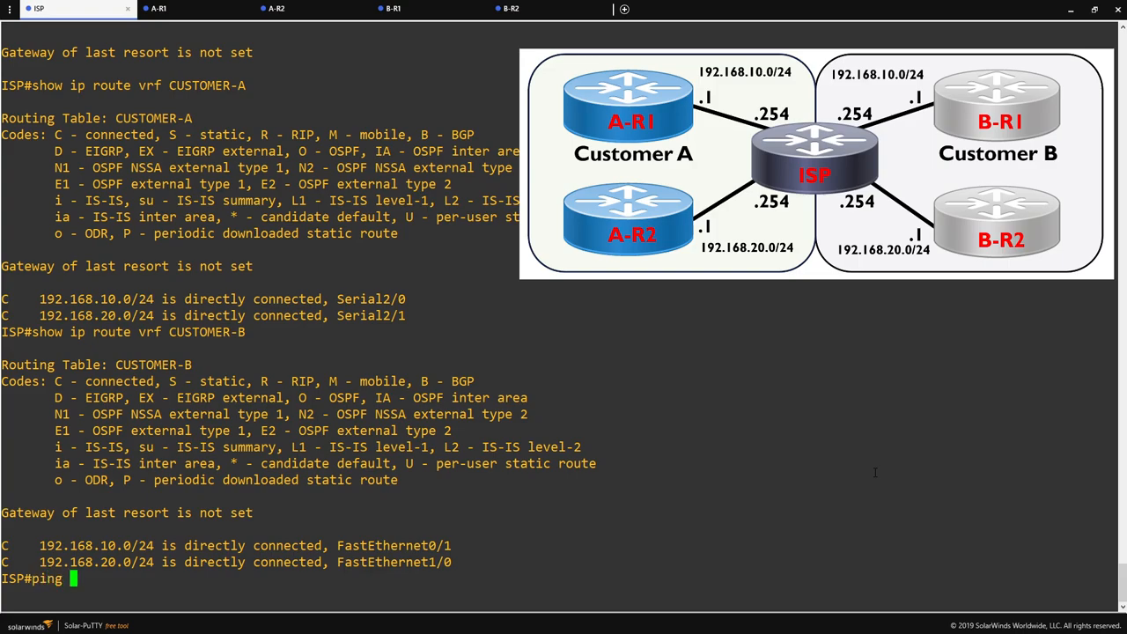
{"action": "type", "text": "?"}
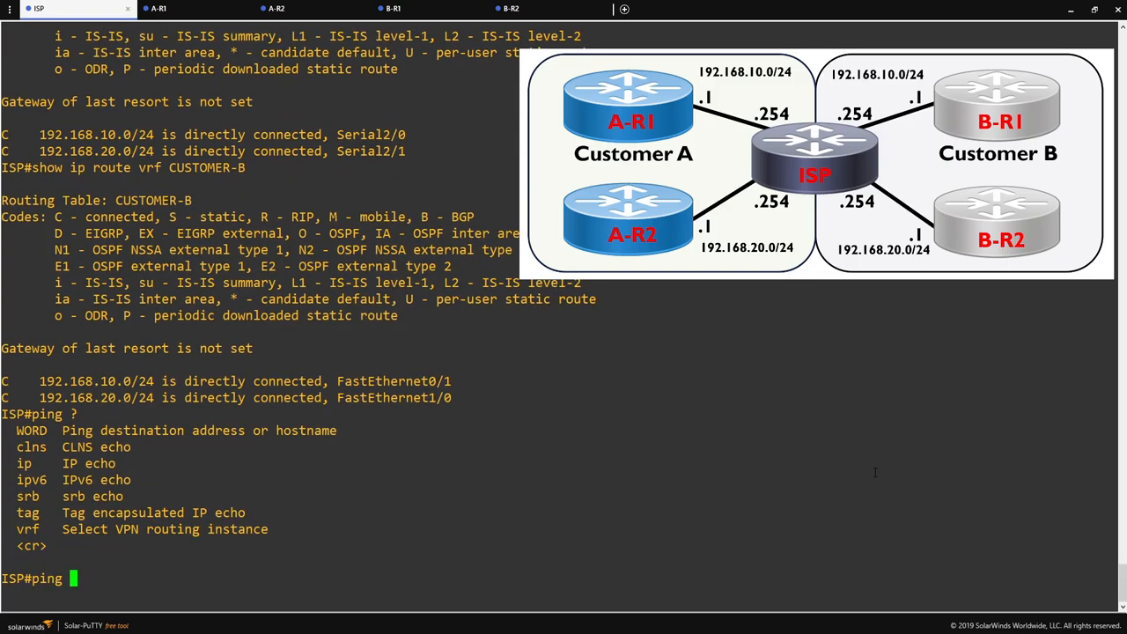
{"action": "type", "text": "vrf CUS"}
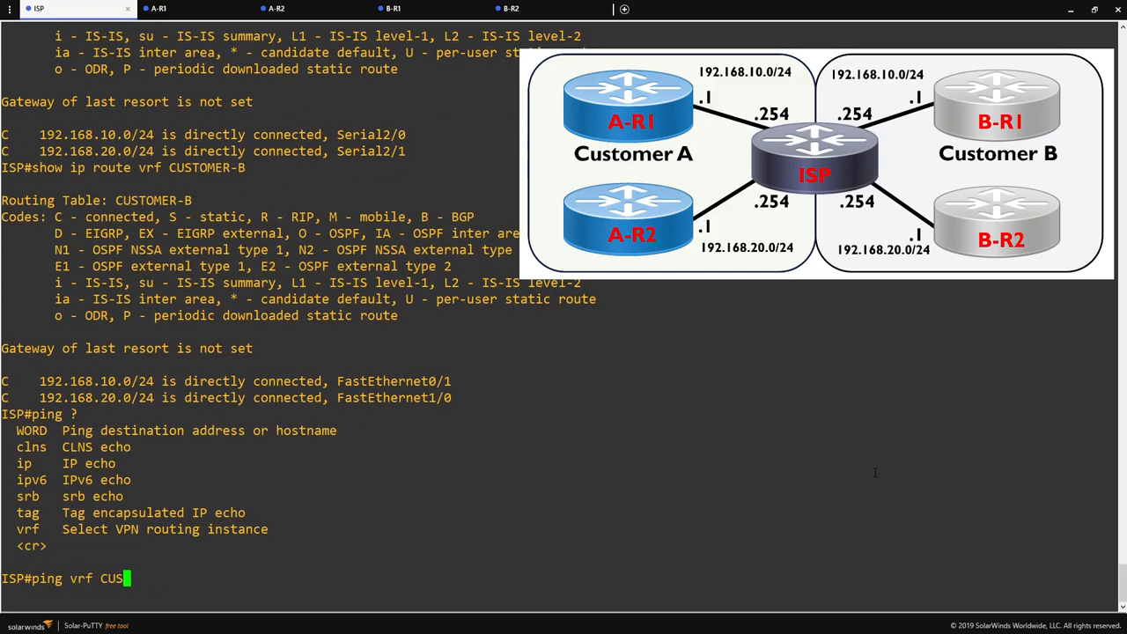
{"action": "type", "text": "TOMER-A"}
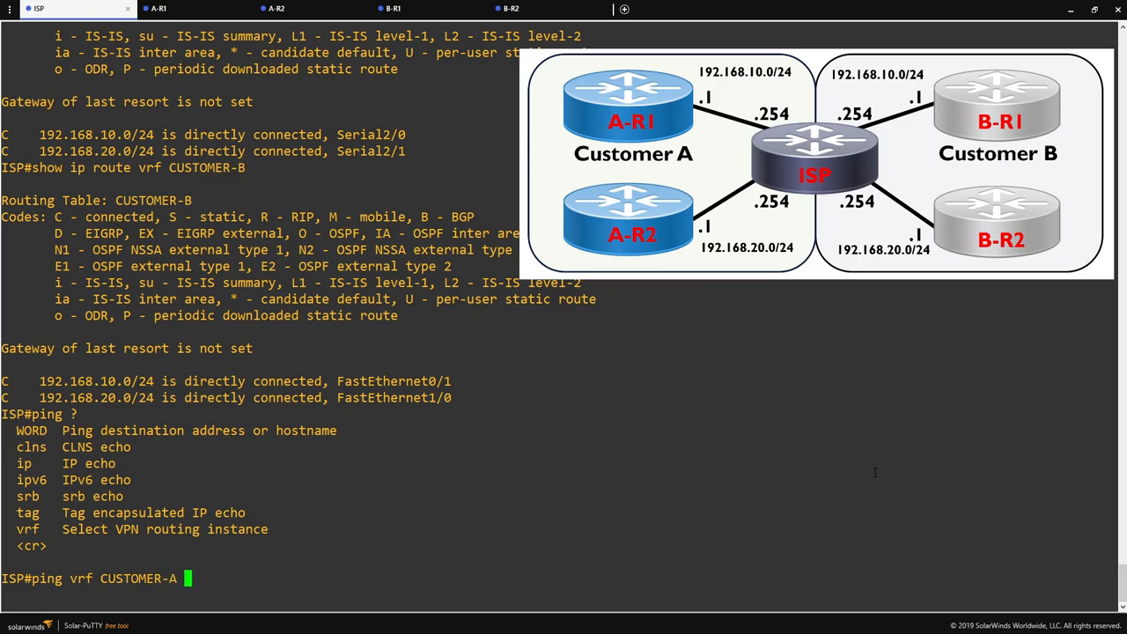
{"action": "type", "text": "192.168.10."}
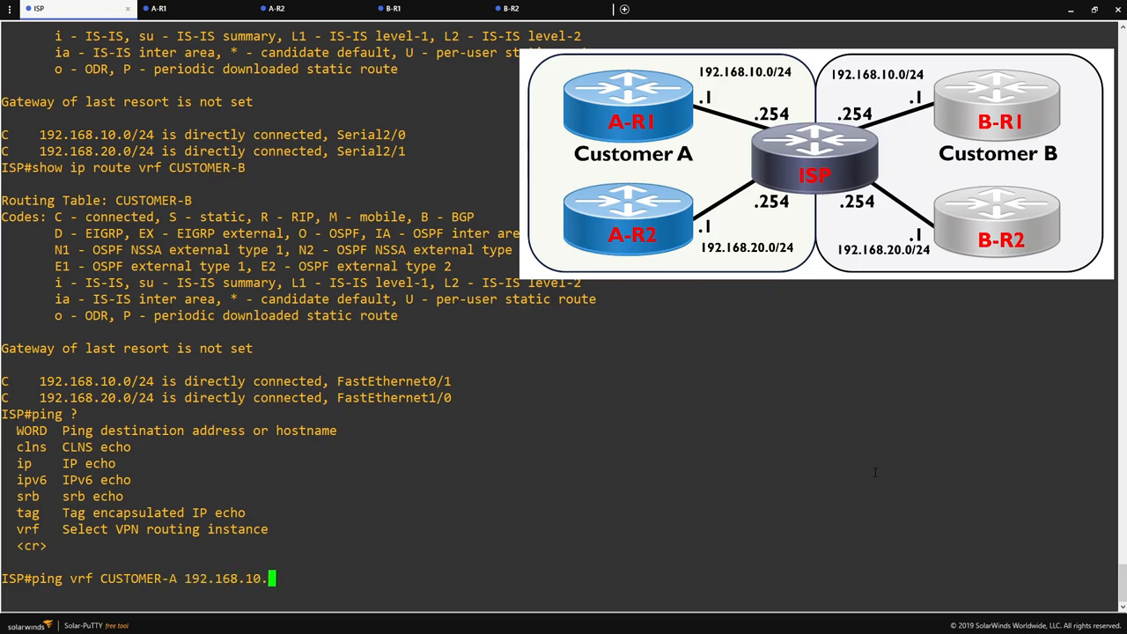
{"action": "key", "text": "Return"}
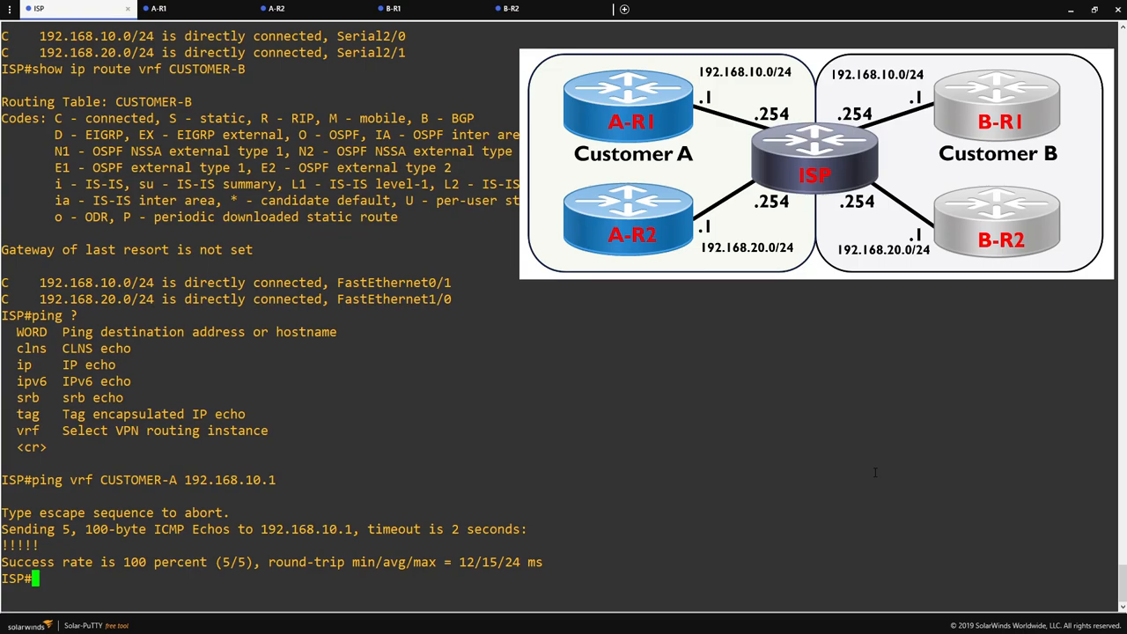
{"action": "mouse_move", "coordinate": [791, 362]}
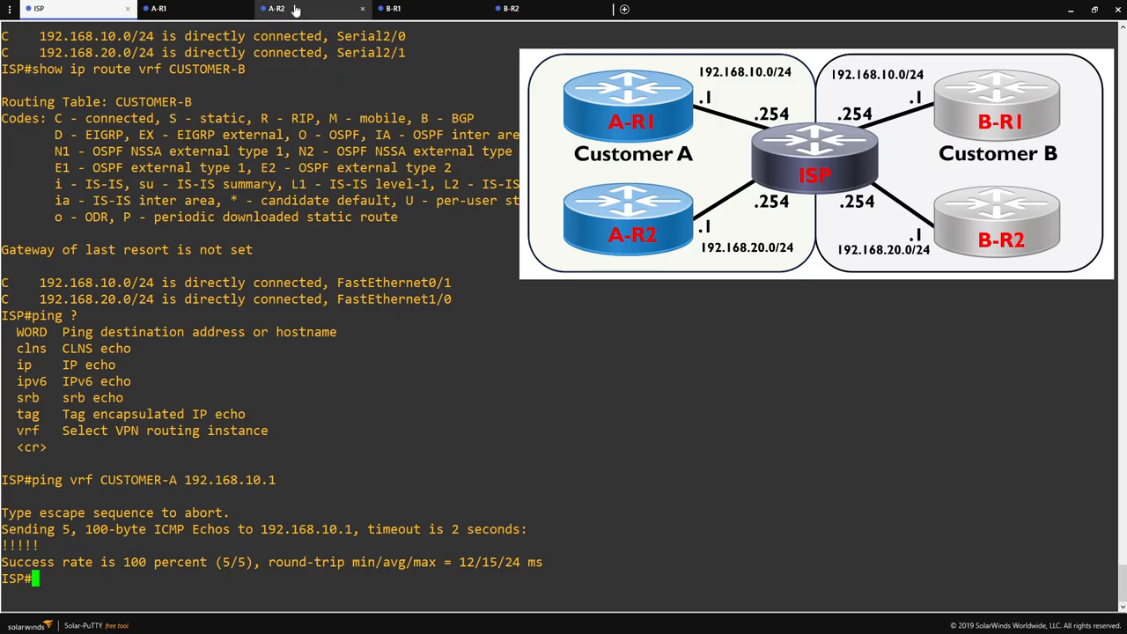
- Enable debug ip icmp on the A-R2 and B-R2 consoles and return to ISP
{"action": "left_click", "coordinate": [275, 8]}
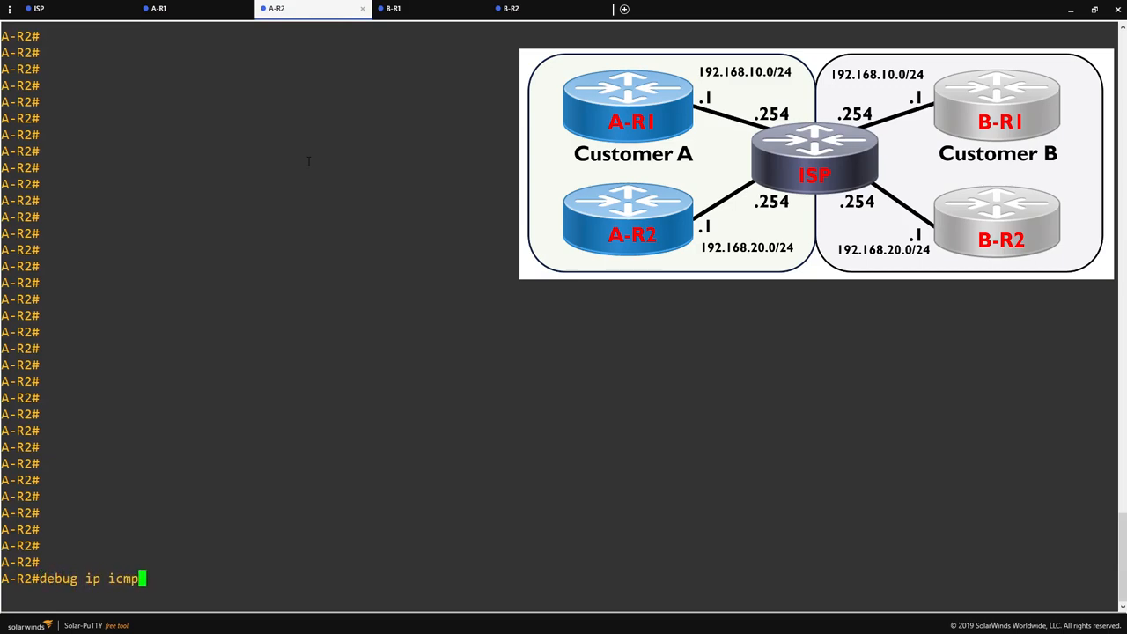
{"action": "left_click", "coordinate": [511, 7]}
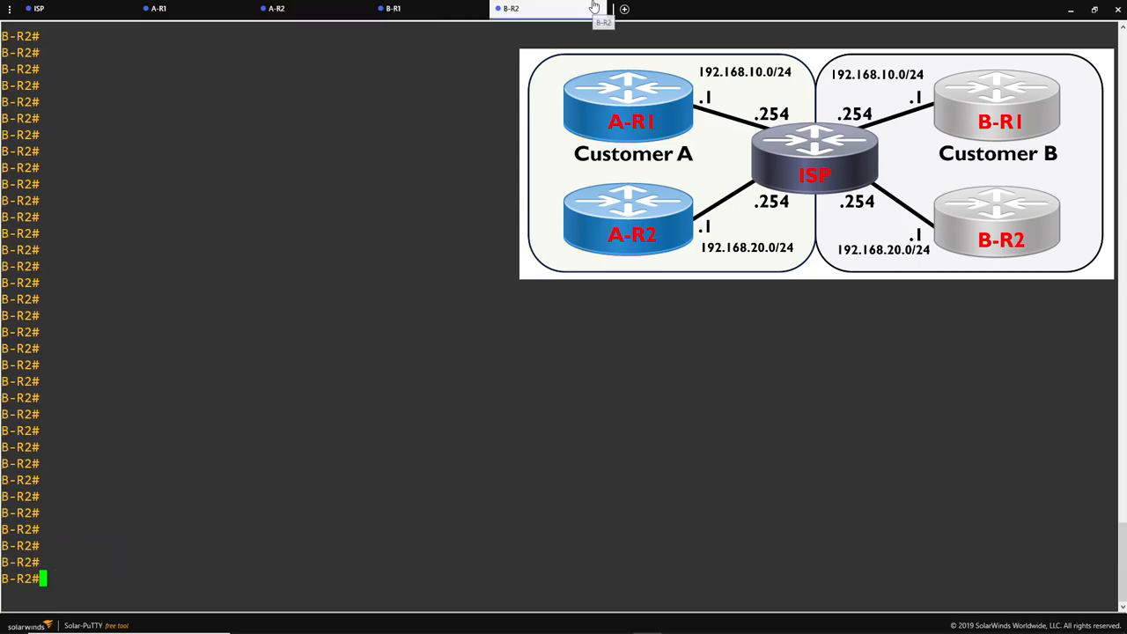
{"action": "mouse_move", "coordinate": [511, 208]}
{"action": "type", "text": "debug ip icmp"}
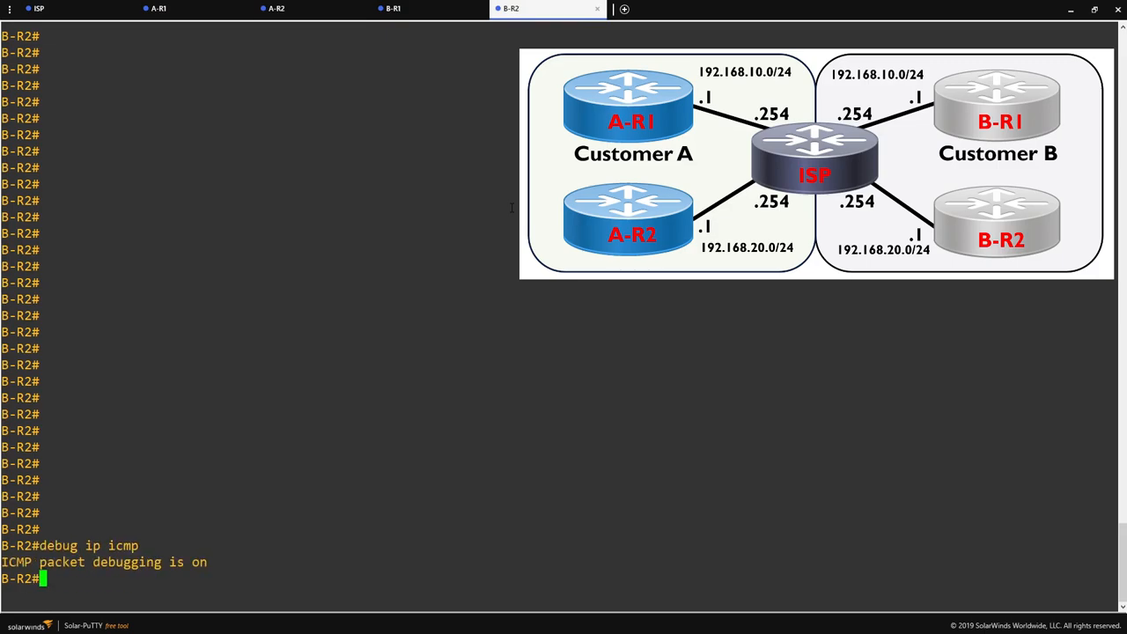
{"action": "mouse_move", "coordinate": [158, 7]}
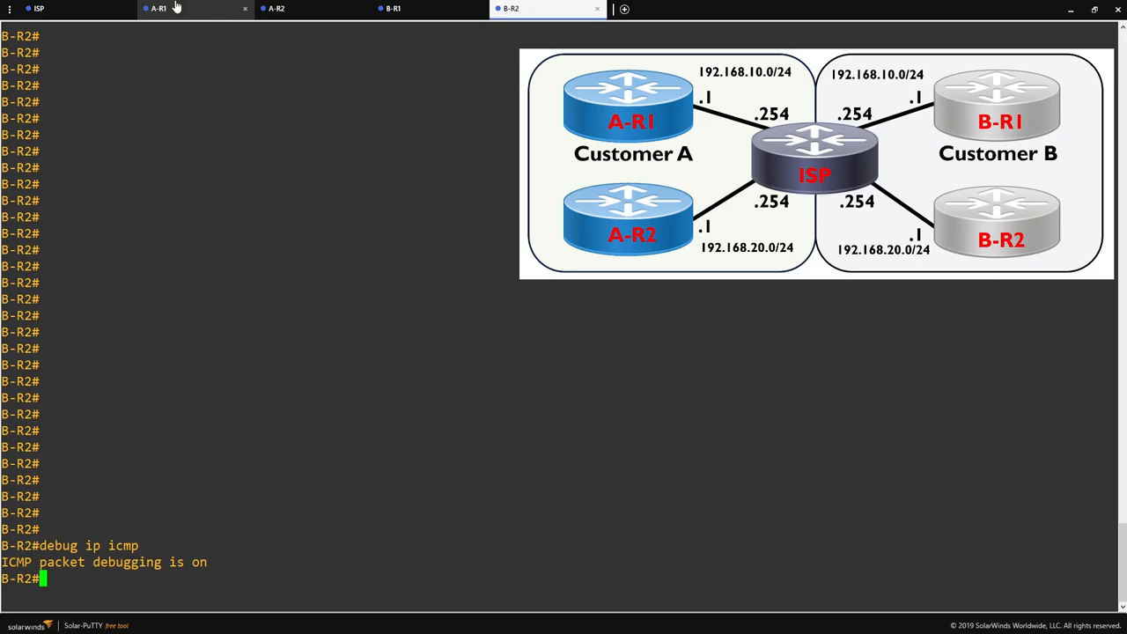
{"action": "left_click", "coordinate": [38, 7]}
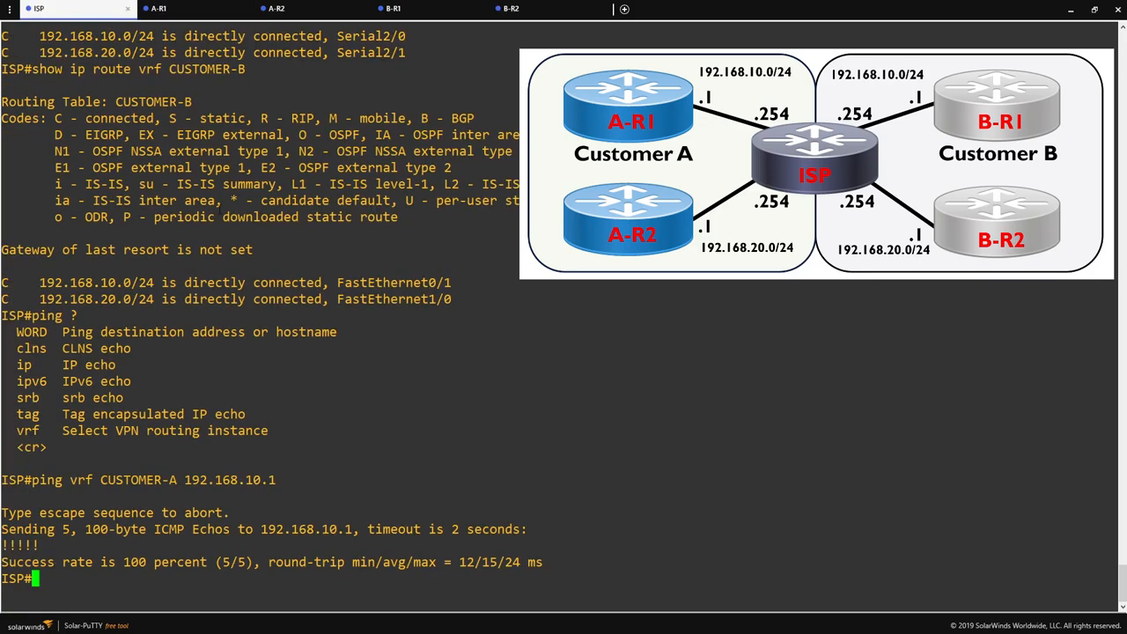
- Ping 192.168.20.1 in VRF CUSTOMER-A and confirm only A-R2 logged echo replies
{"action": "type", "text": "ping vrf CUSTOMER-A 192.168."}
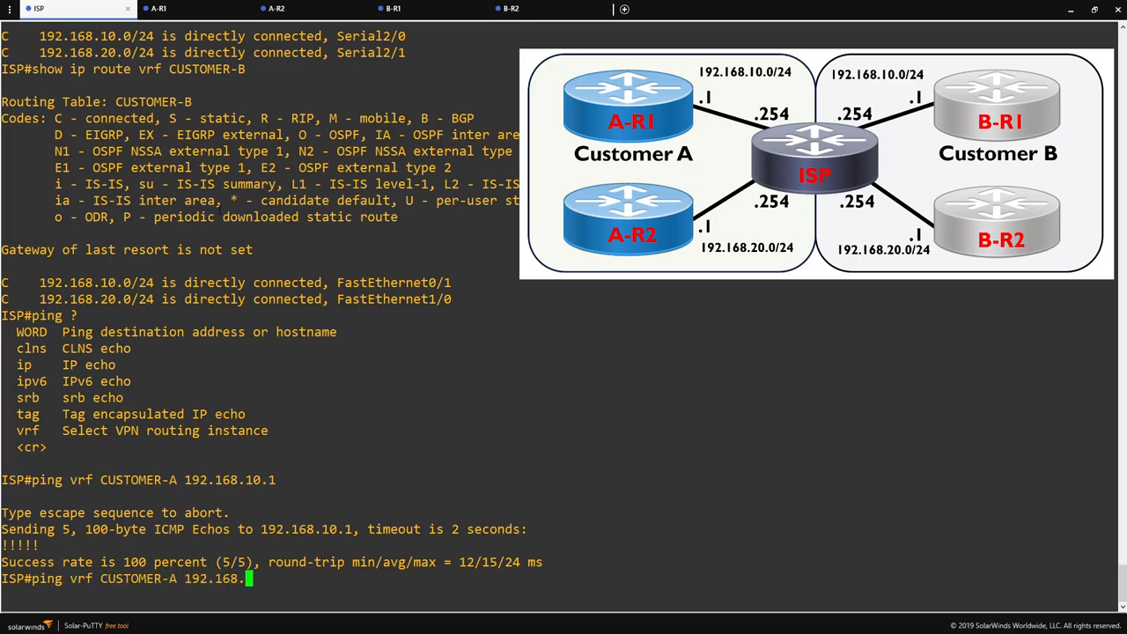
{"action": "key", "text": "Return"}
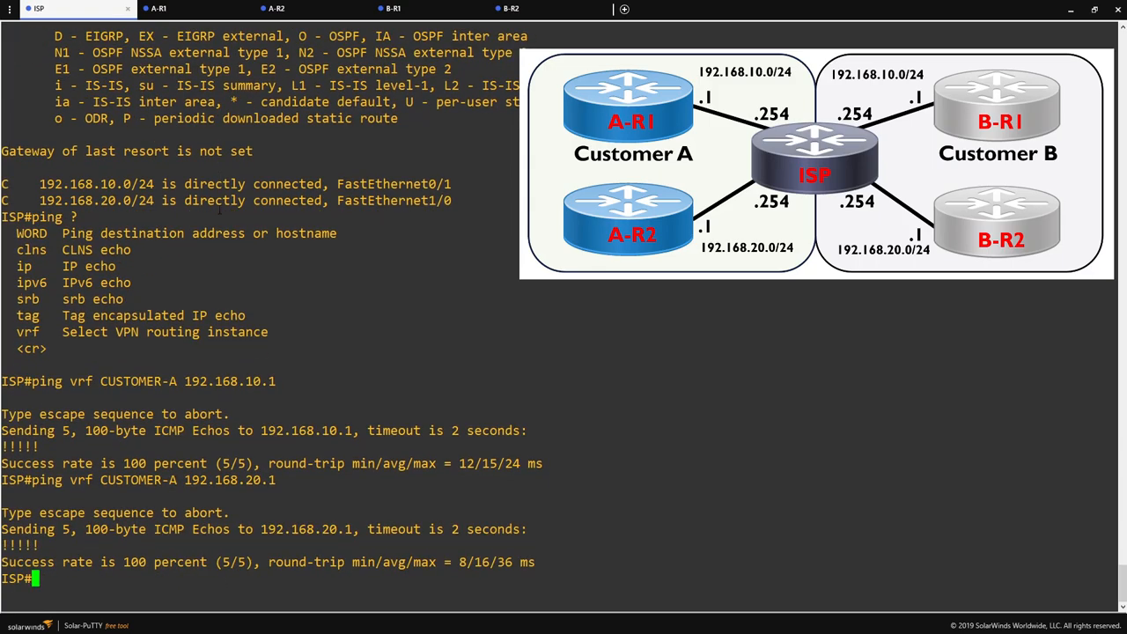
{"action": "mouse_move", "coordinate": [278, 9]}
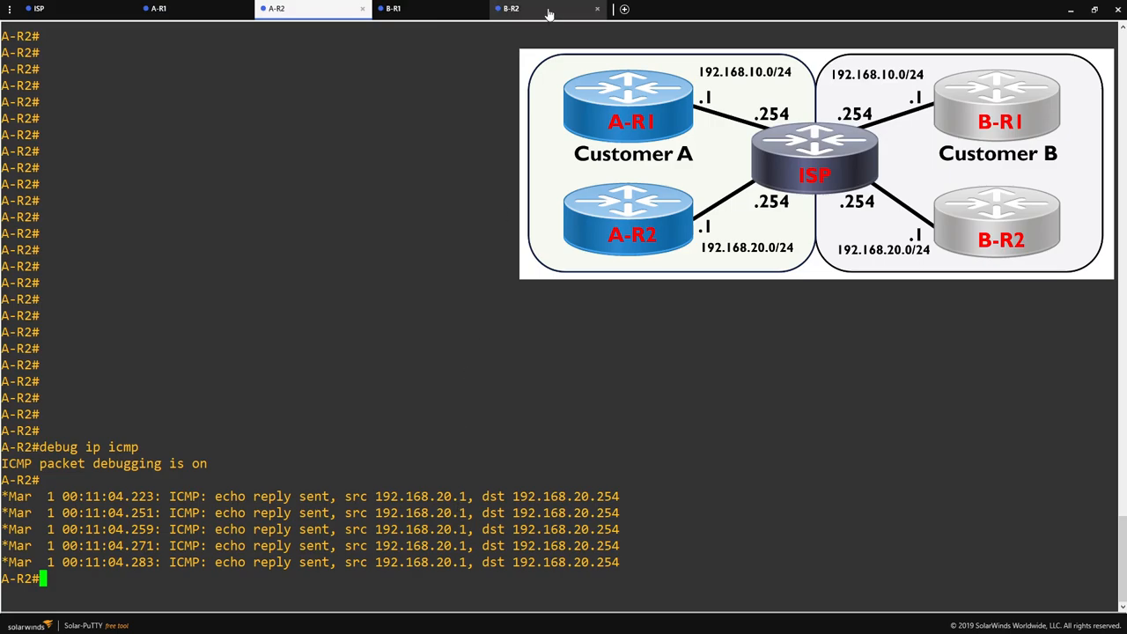
{"action": "left_click", "coordinate": [546, 8]}
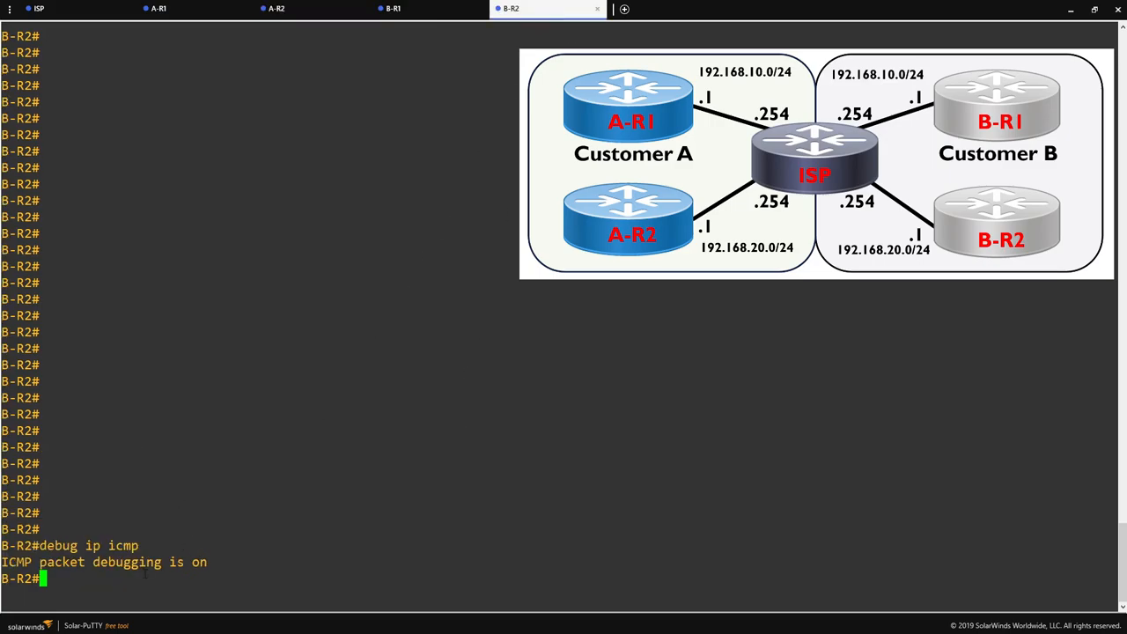